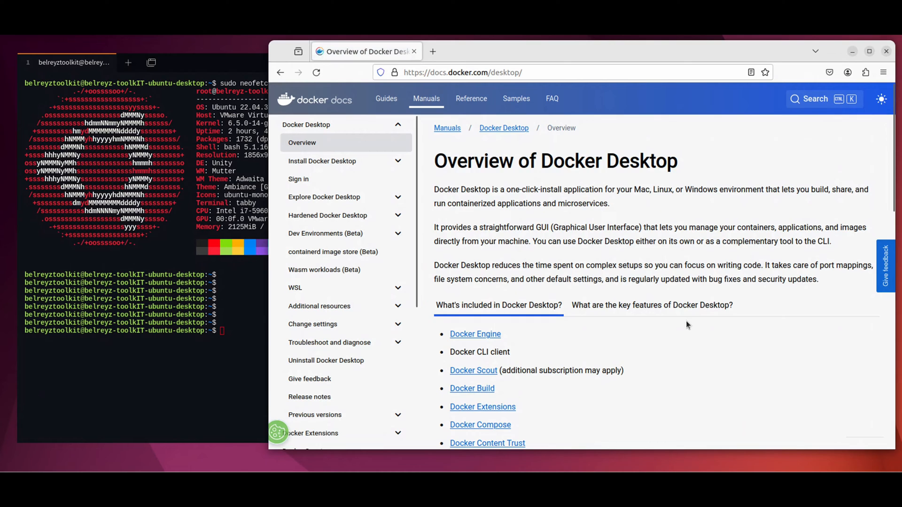
Navigate Docker Docs from the Linux install page through the per-distro list to the Install on Ubuntu guide
scroll("down", 3)
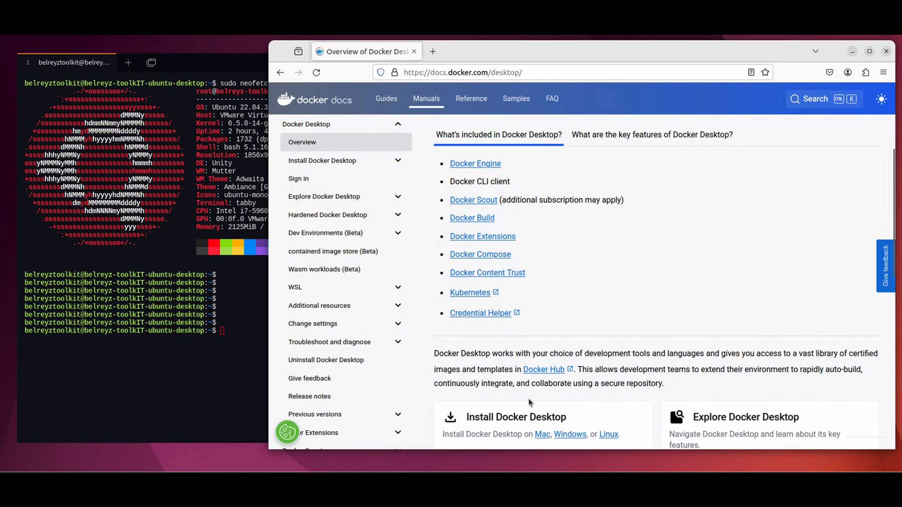
scroll("down", 3)
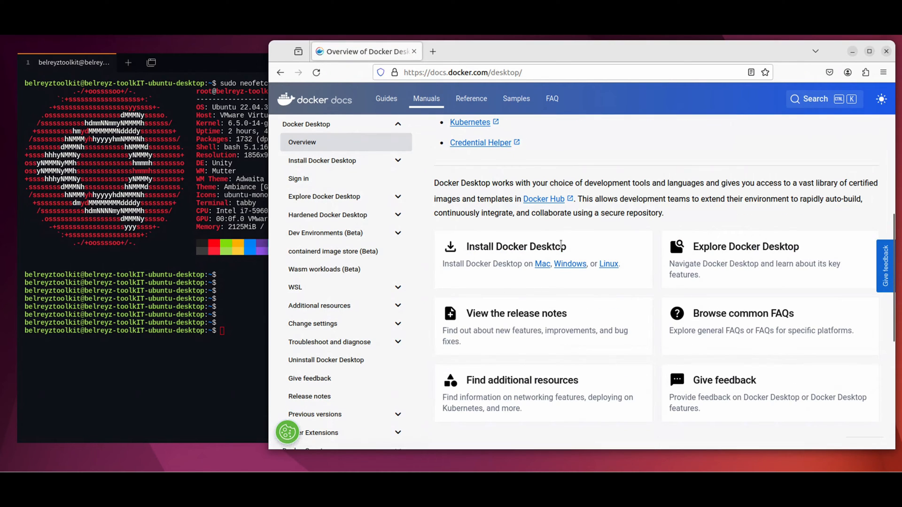
mouse_move(609, 269)
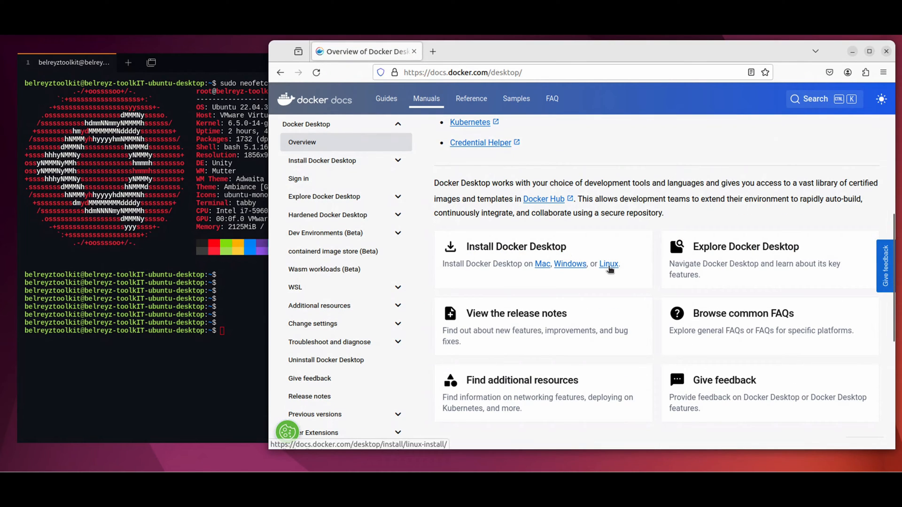
left_click(607, 263)
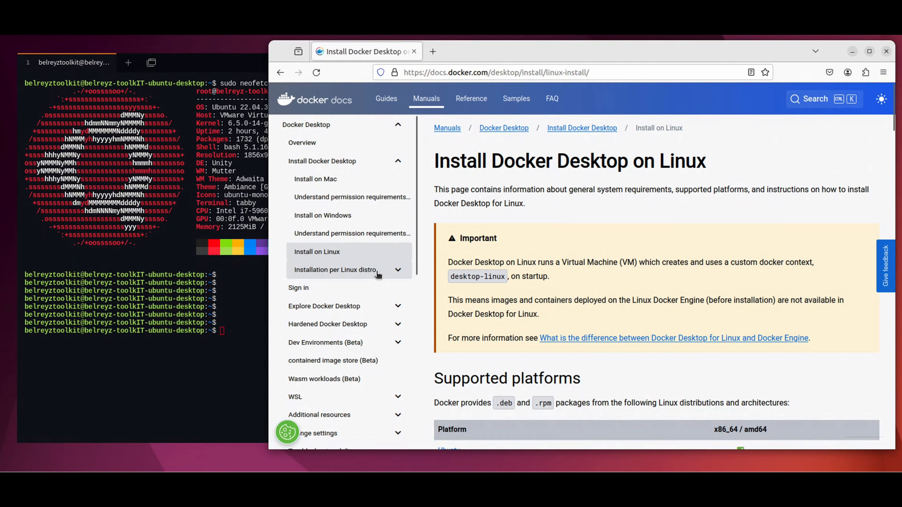
left_click(334, 269)
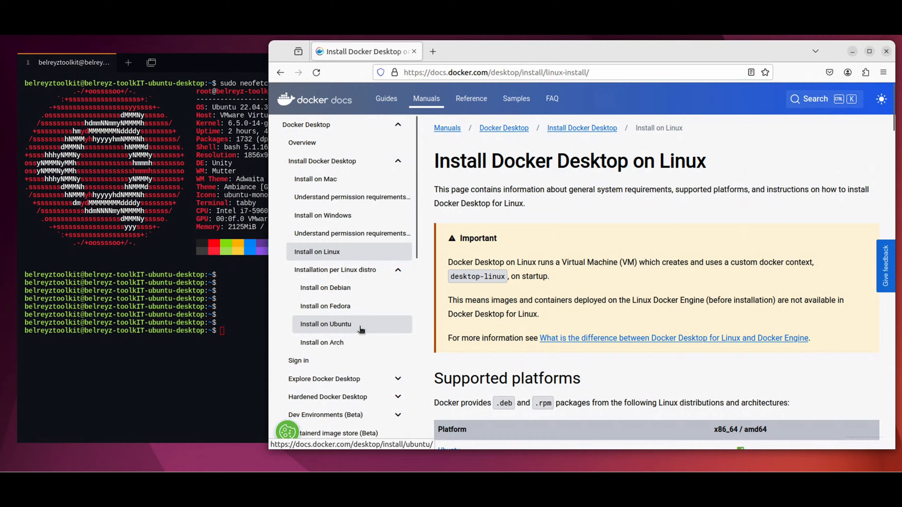
left_click(326, 324)
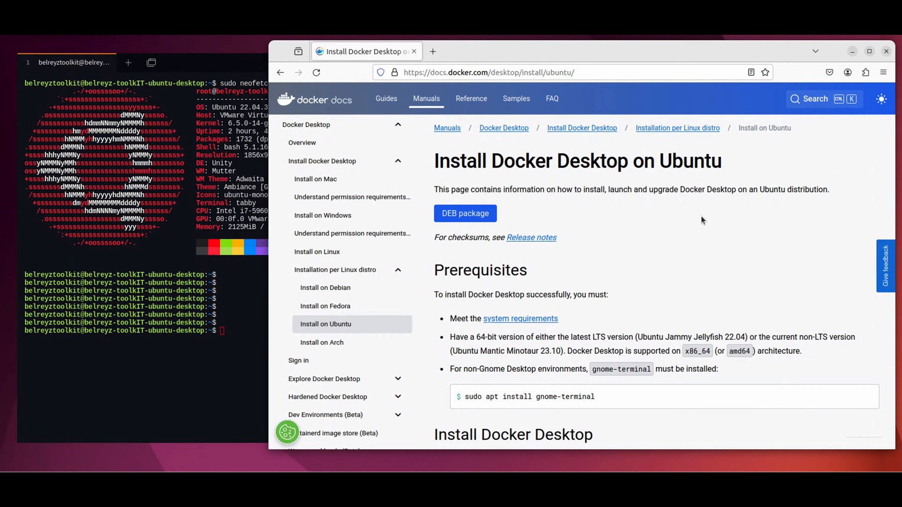
scroll("down", 3)
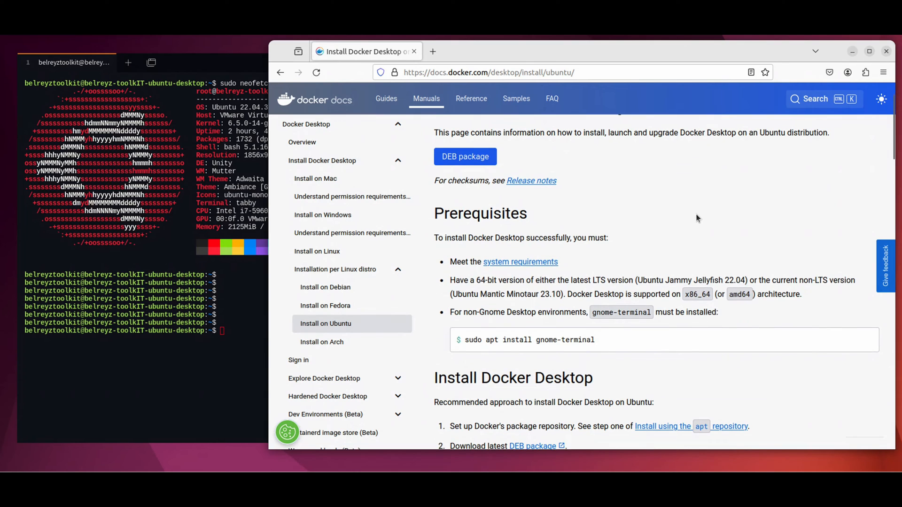
scroll("down", 3)
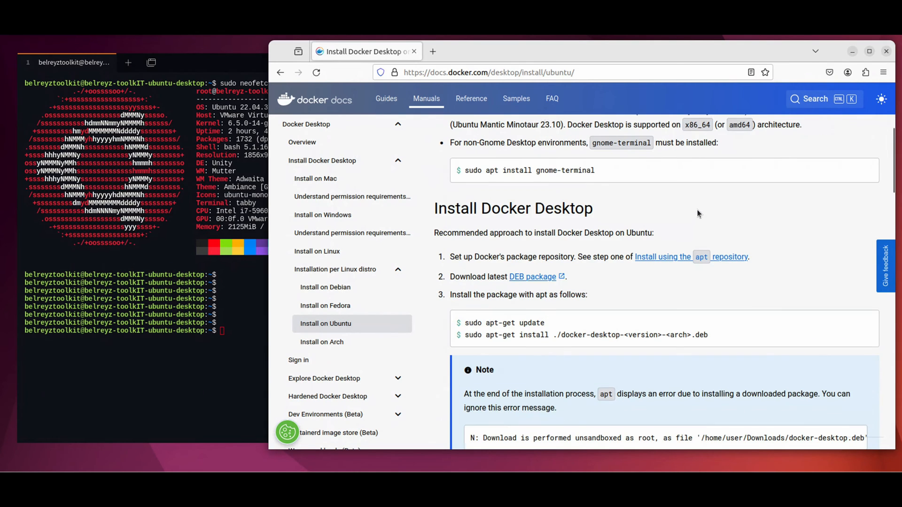
scroll("down", 3)
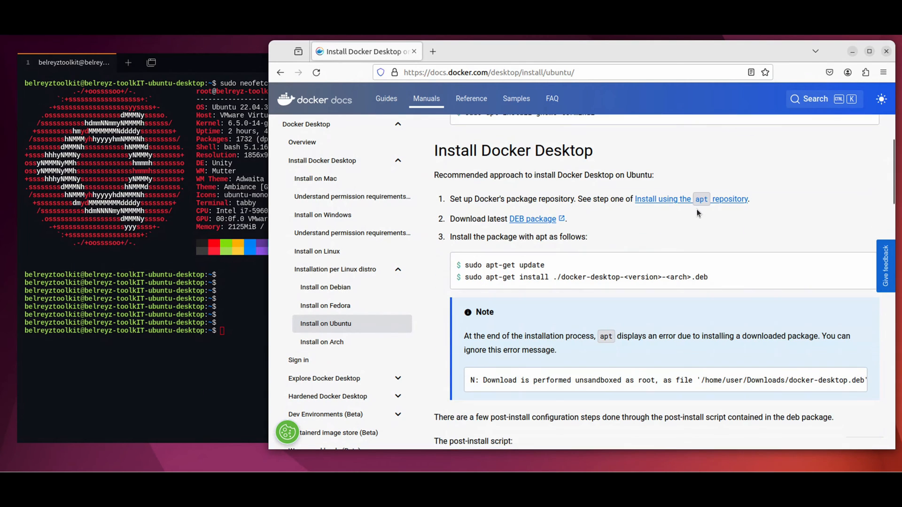
mouse_move(603, 193)
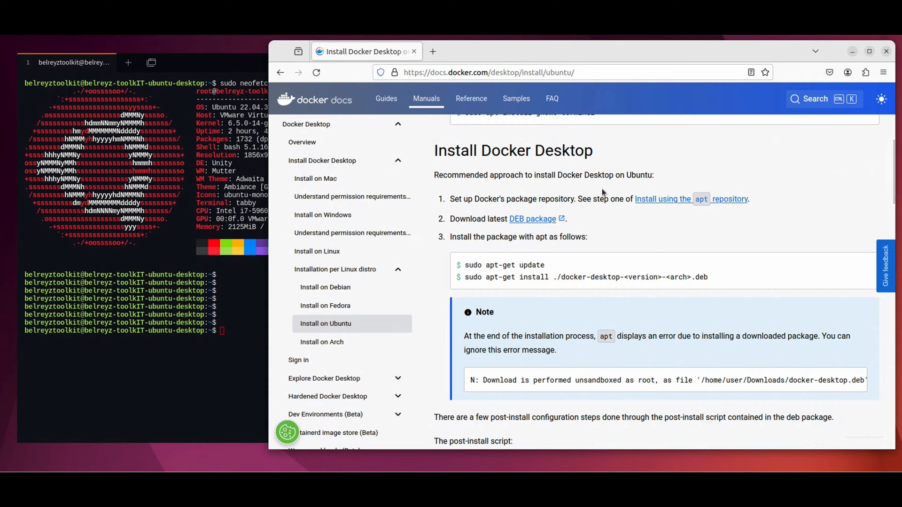
mouse_move(528, 193)
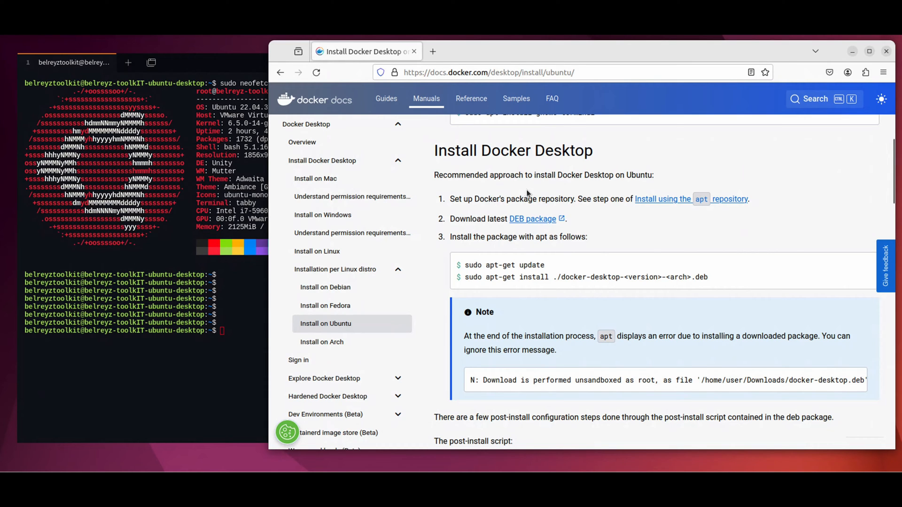
mouse_move(523, 187)
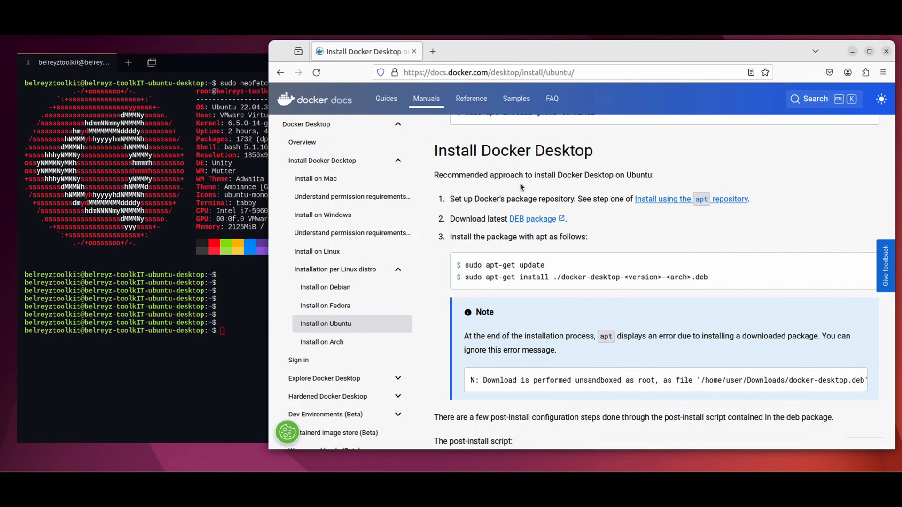
mouse_move(671, 201)
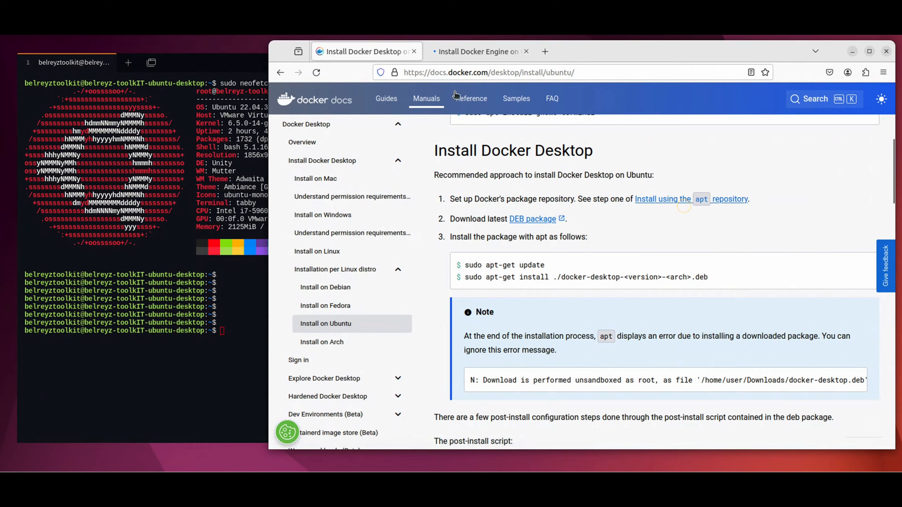
Run apt-get update, install ca-certificates curl gnupg, and create /etc/apt/keyrings with mode 0755
left_click(479, 51)
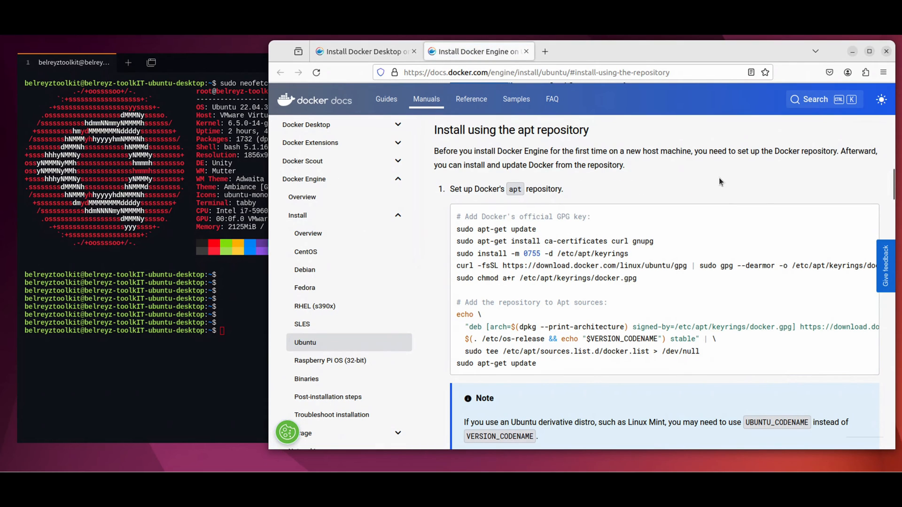
mouse_move(541, 233)
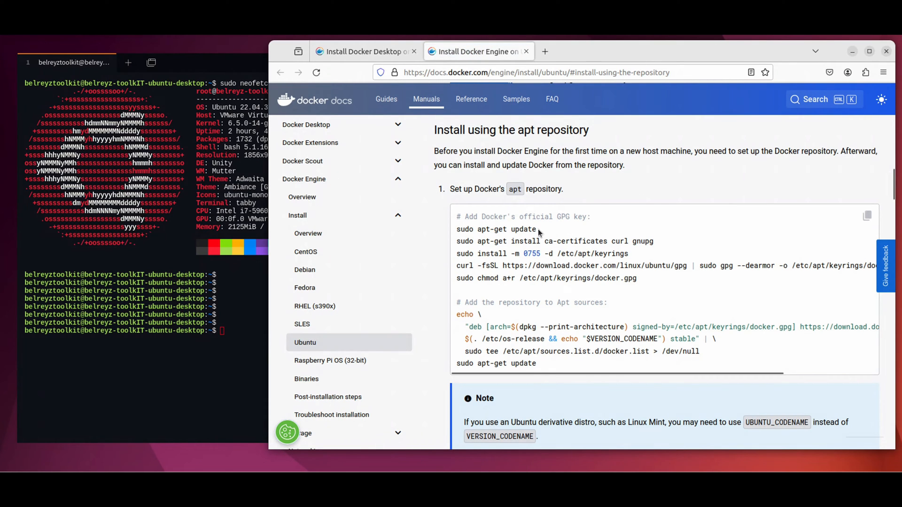
double_click(496, 229)
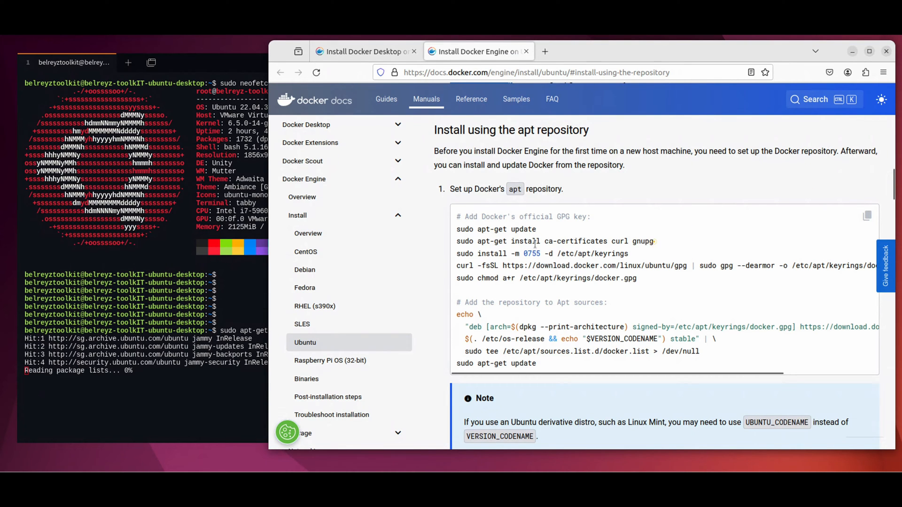
right_click(533, 241)
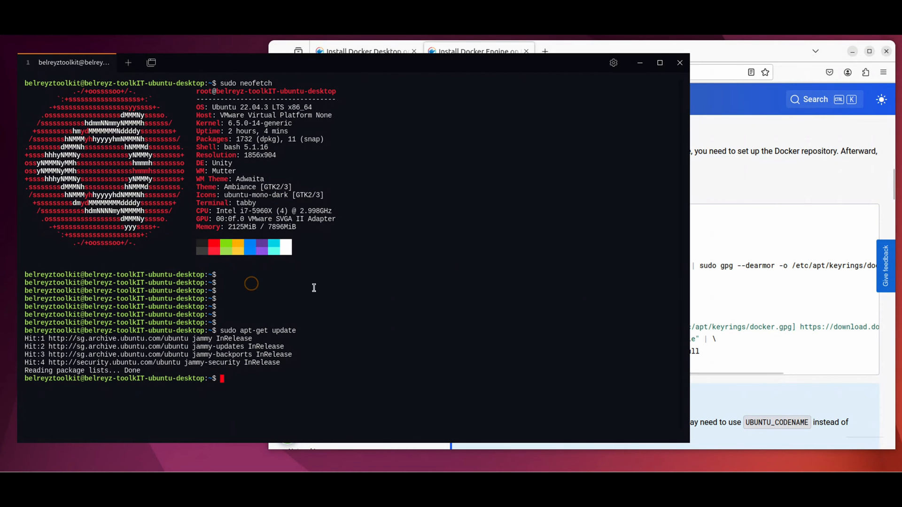
type("sudo apt-get install ca-certificates curl gnupg")
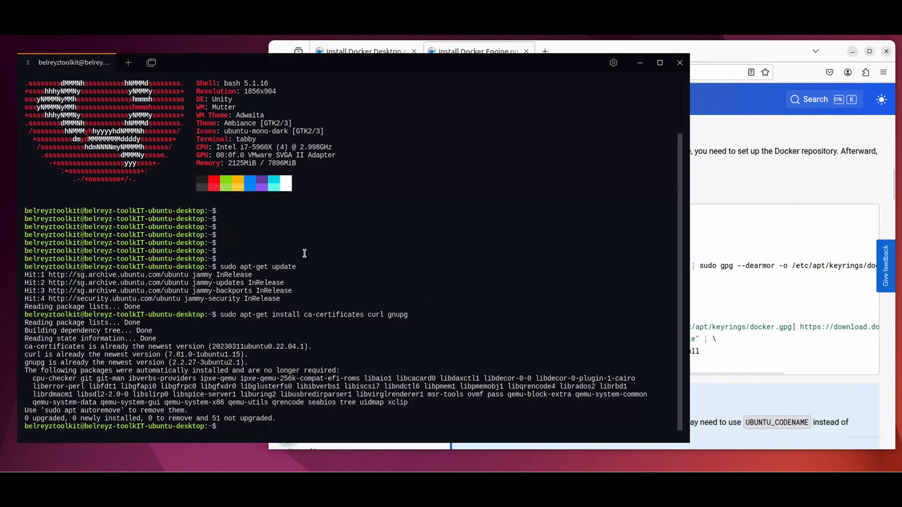
type("sudo install -m 0755 -d /etc/apt/keyrings")
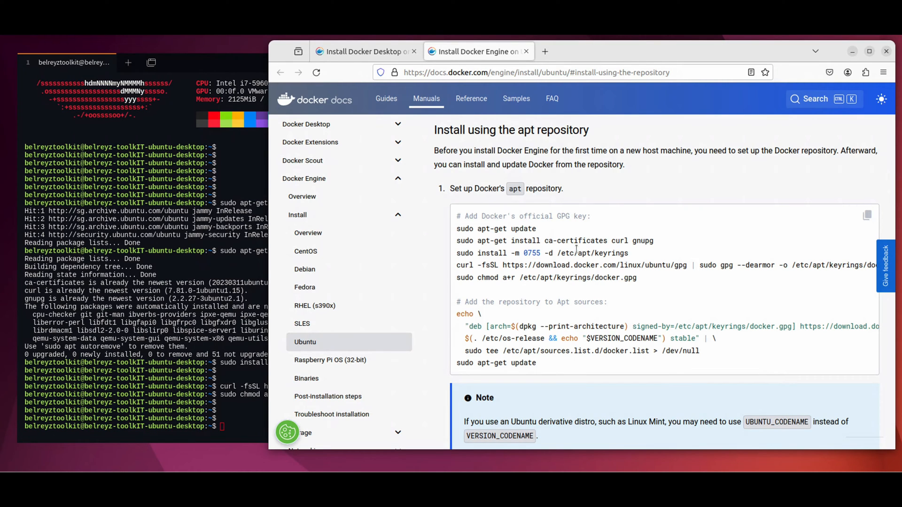
Paste the echo … tee docker.list repository block from the docs and run sudo apt-get update
double_click(464, 313)
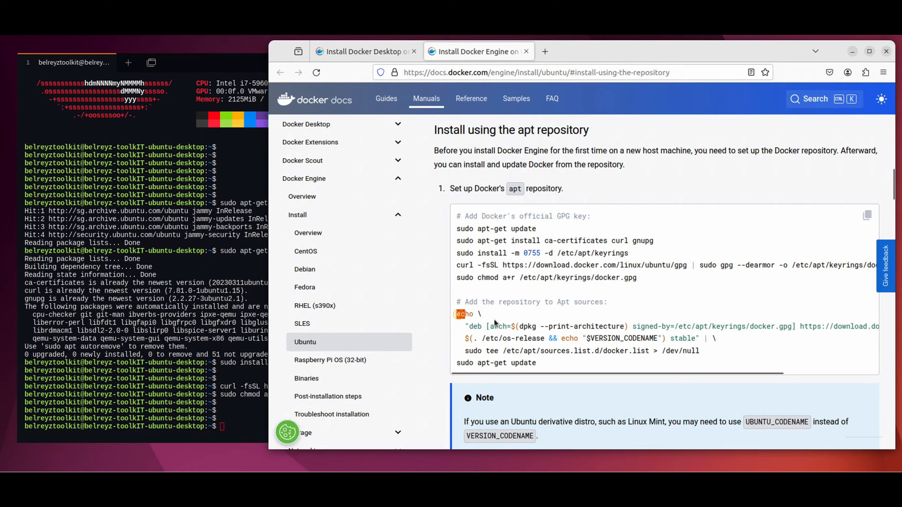
left_click_drag(456, 313, 699, 350)
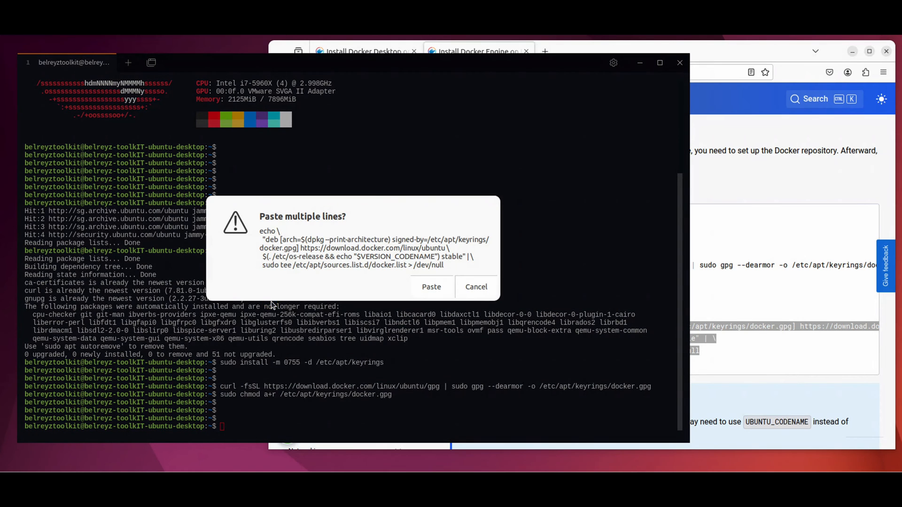
left_click(431, 287)
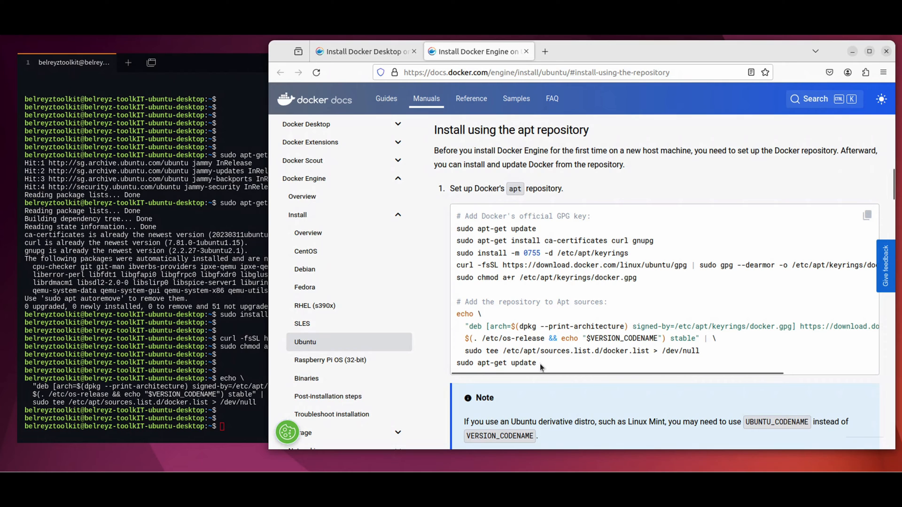
right_click(474, 363)
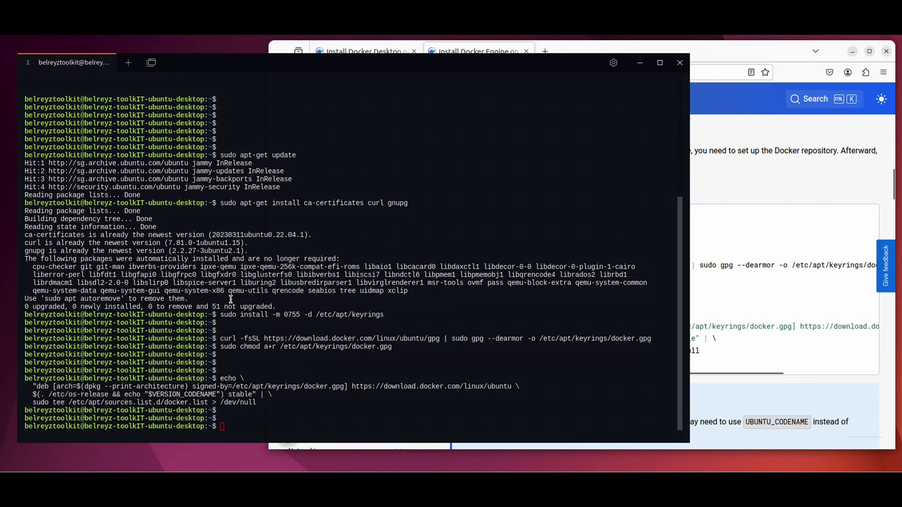
type("sudo apt-get update")
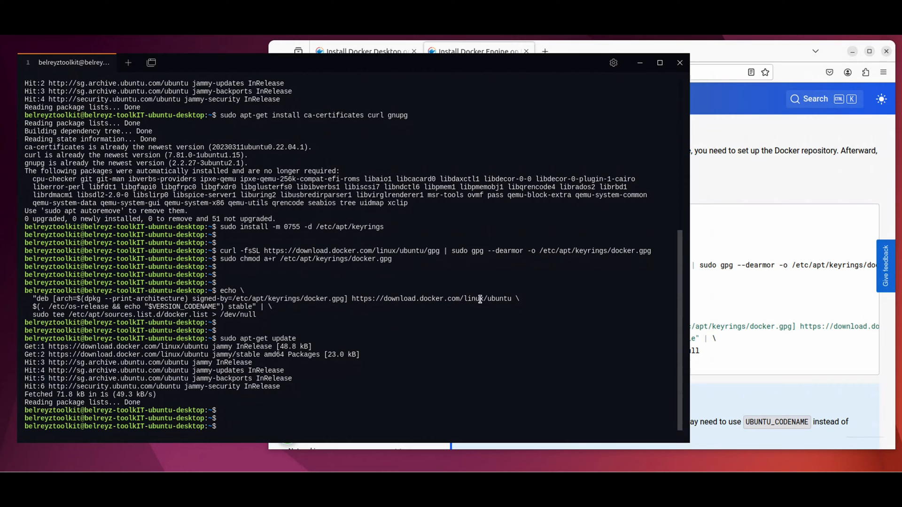
mouse_move(761, 131)
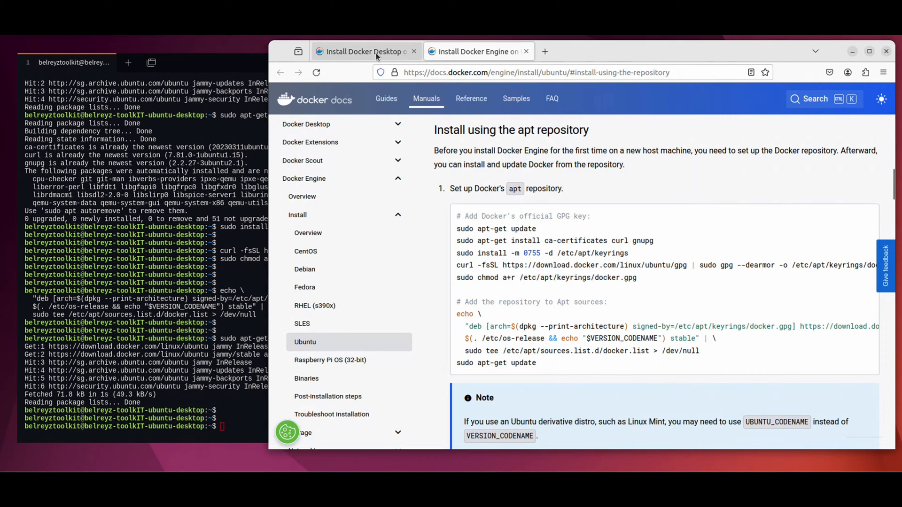
Download the Docker Desktop 4.26.1 DEB package from the Ubuntu install guide
left_click(366, 51)
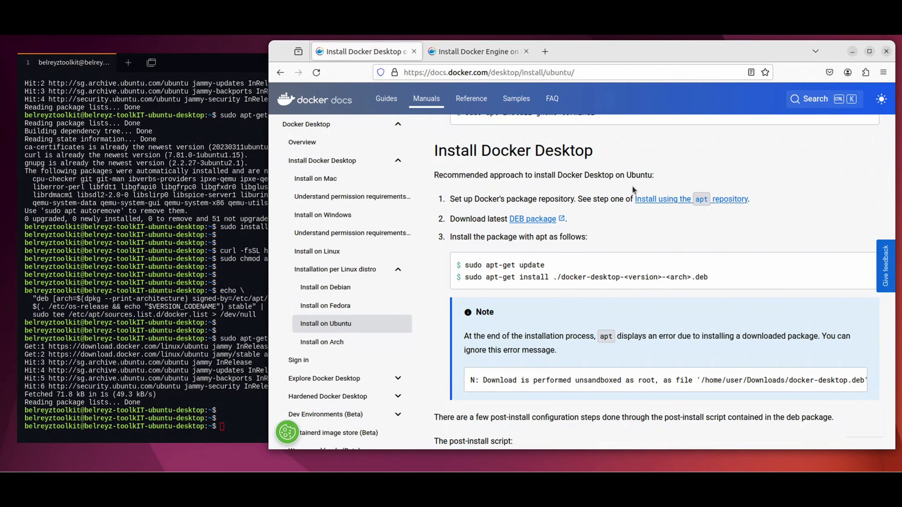
left_click(532, 219)
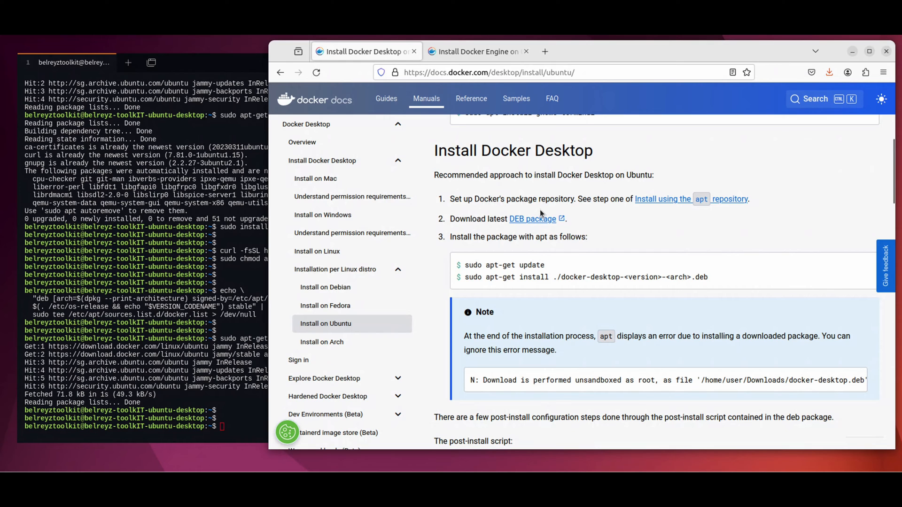
mouse_move(536, 223)
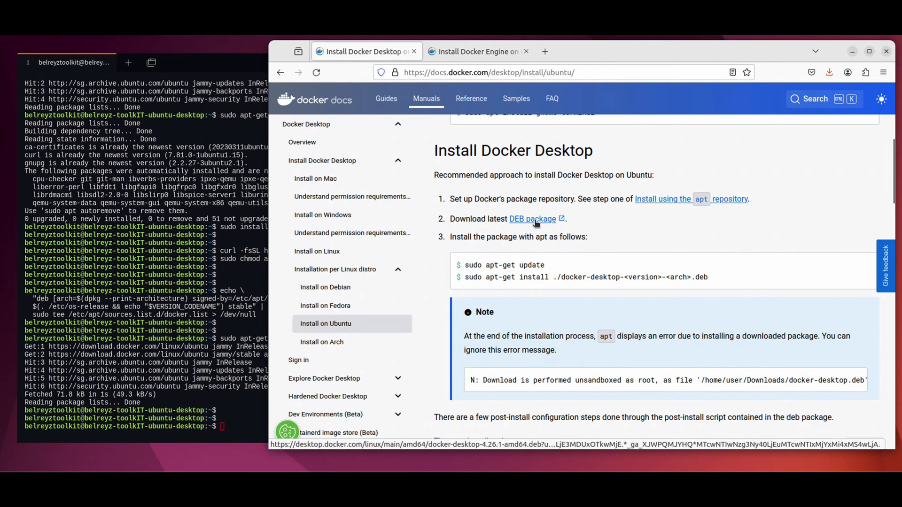
left_click(532, 219)
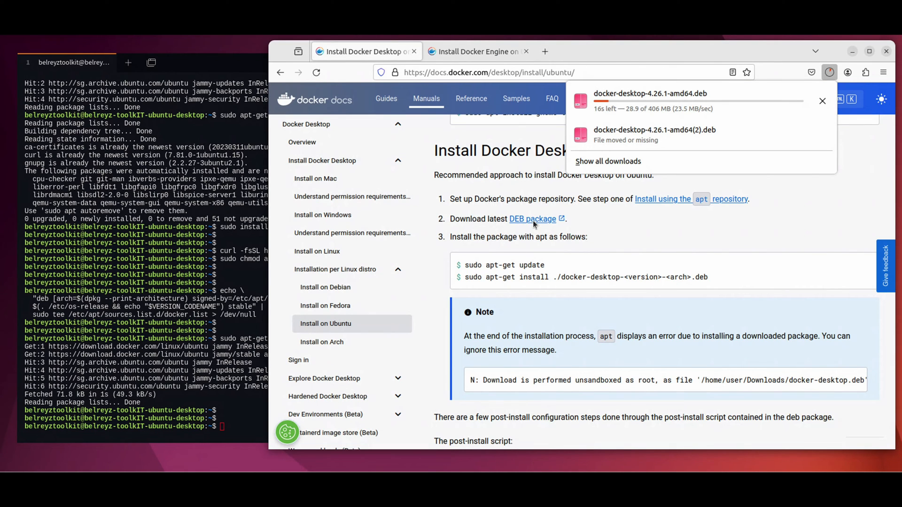
mouse_move(684, 167)
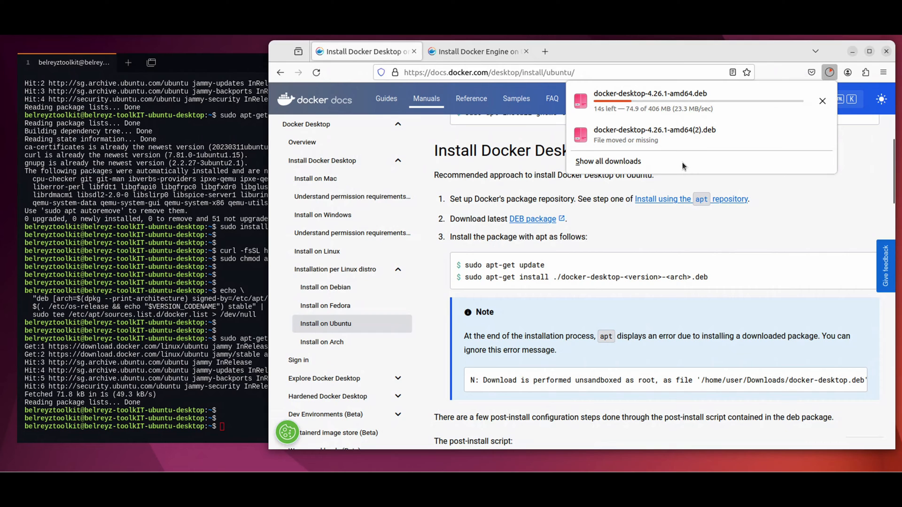
mouse_move(719, 127)
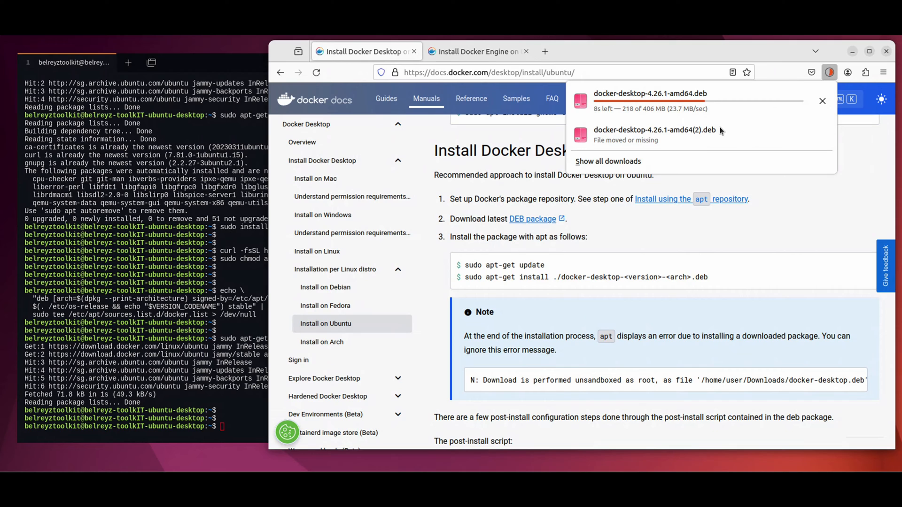
mouse_move(729, 128)
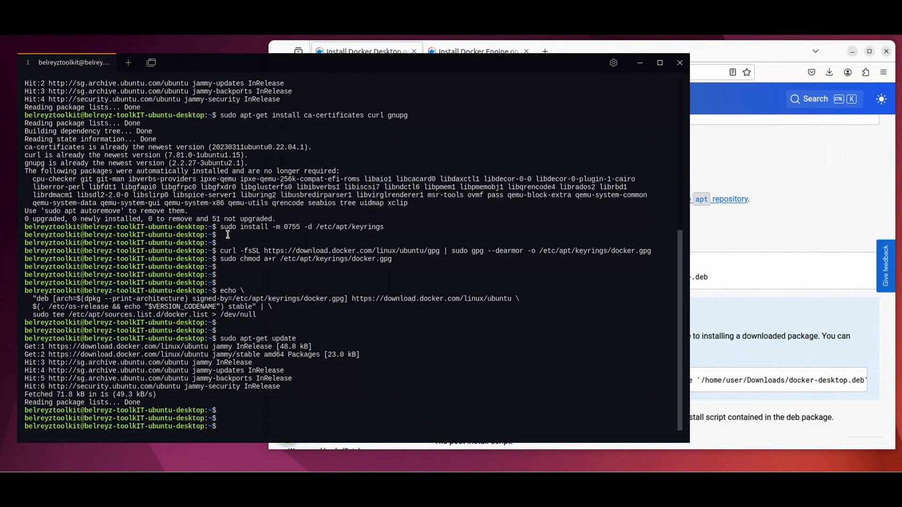
From Downloads, run sudo apt-get install ./docker-desktop-4.26.1-amd64.deb and confirm with y
type("pwd")
type("cd Downloads/")
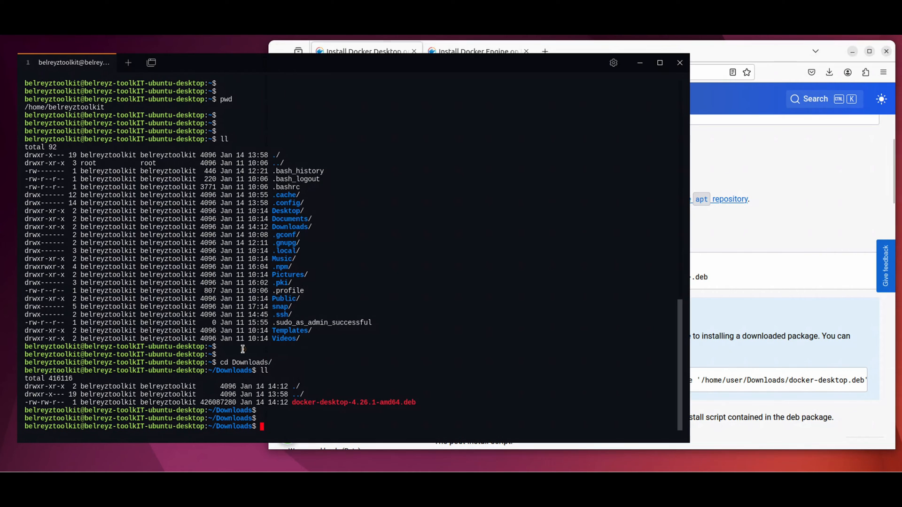
type("ap")
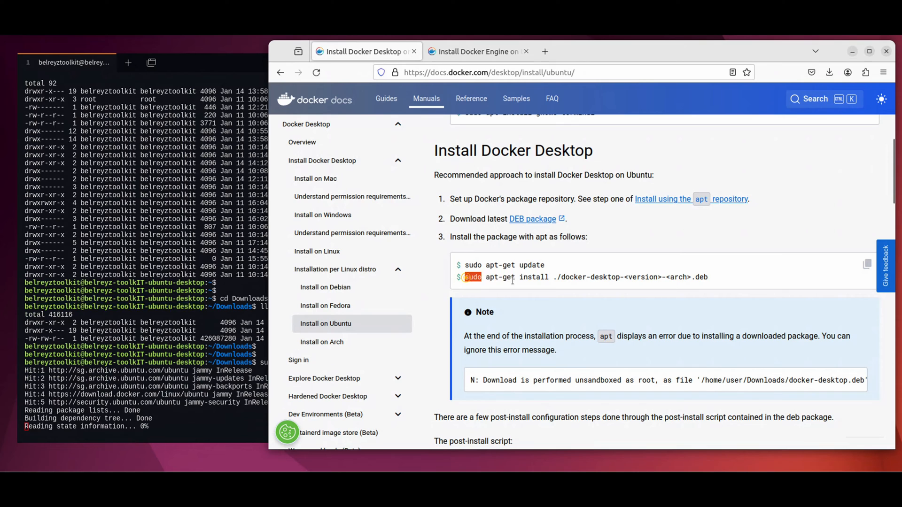
right_click(505, 277)
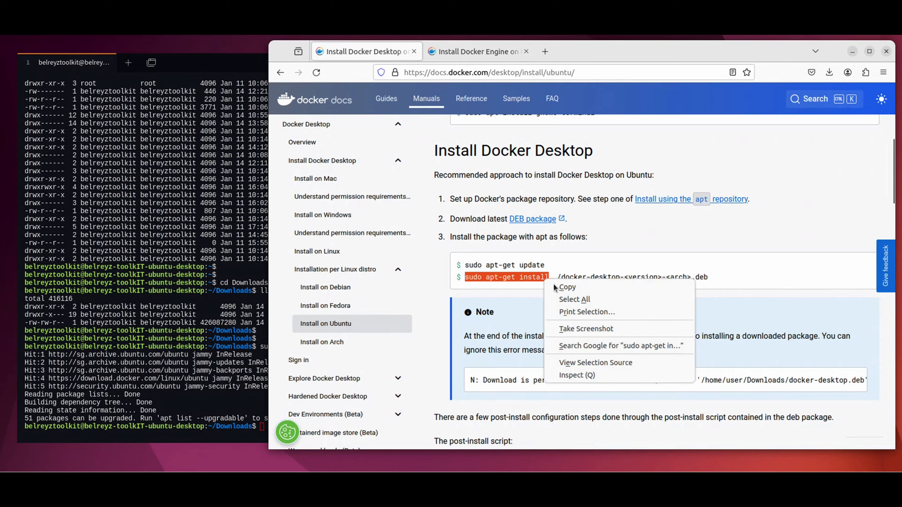
left_click(567, 287)
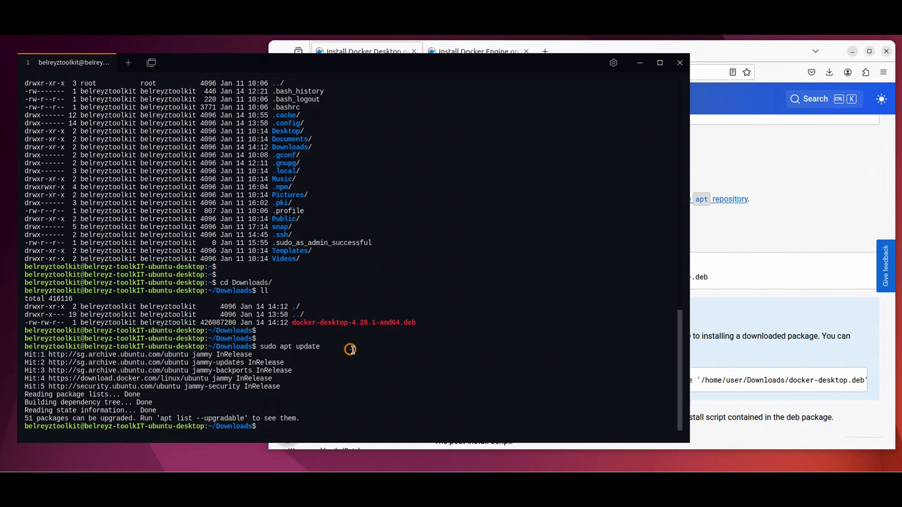
right_click(350, 349)
type("sudo apt-get install")
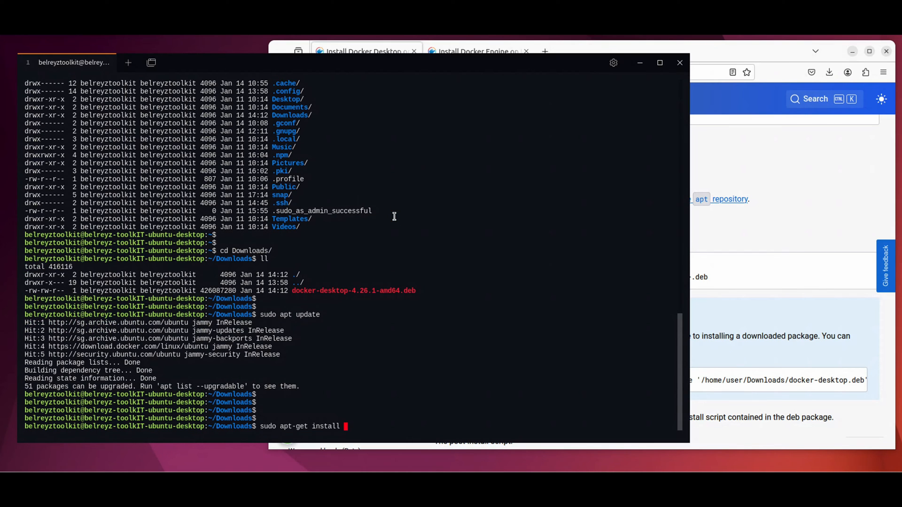
type("./")
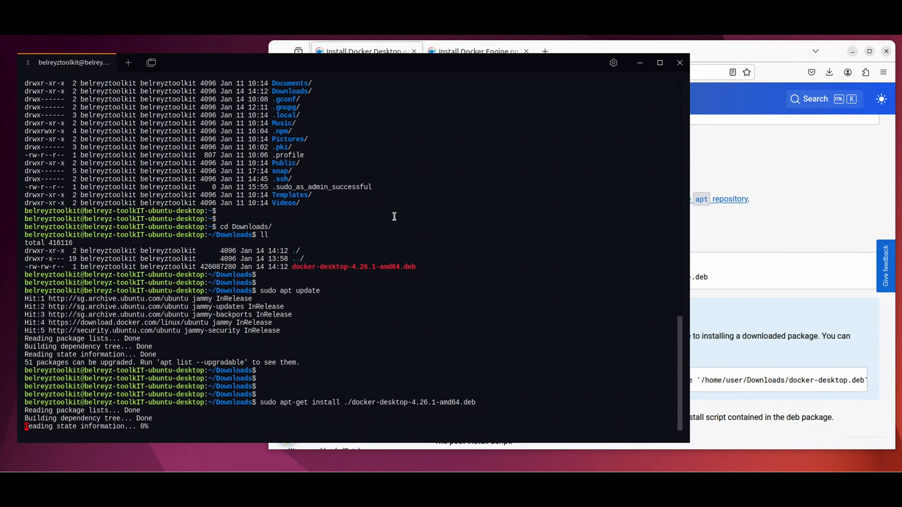
type("you want to continue? [Y/n] y")
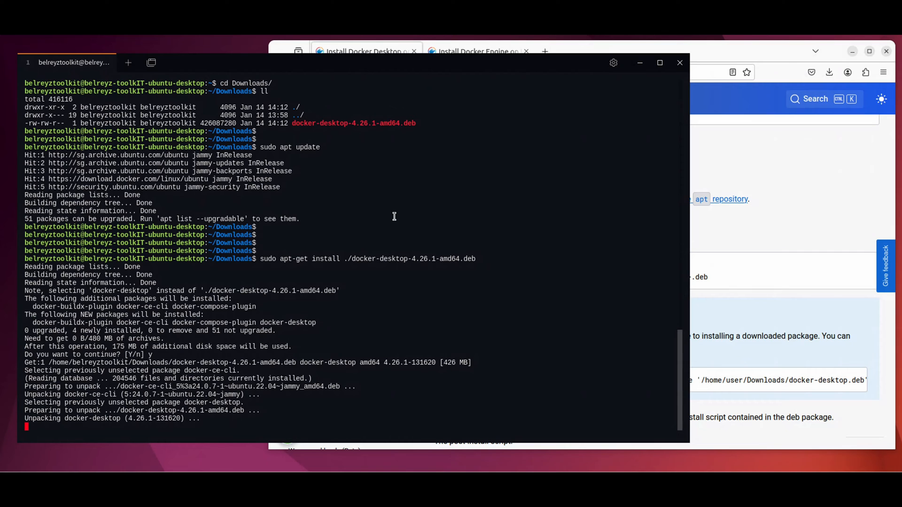
mouse_move(531, 183)
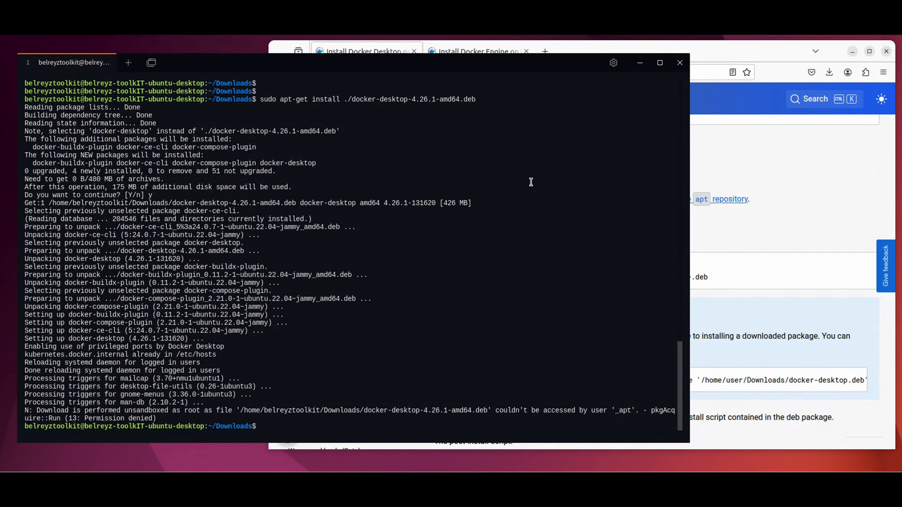
mouse_move(573, 219)
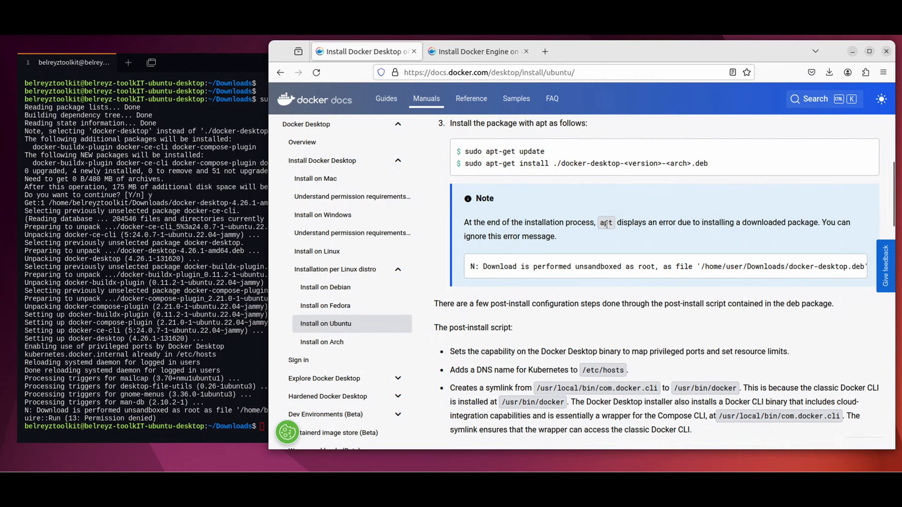
mouse_move(661, 223)
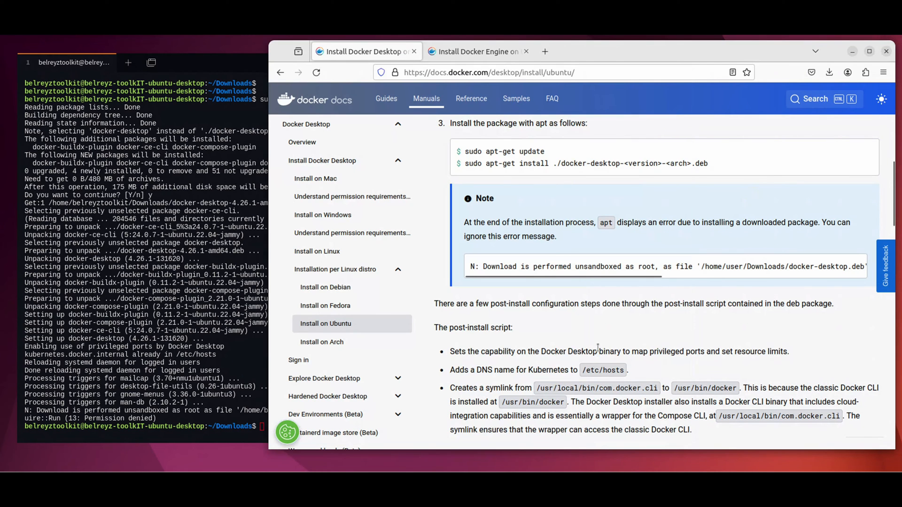
scroll("down", 3)
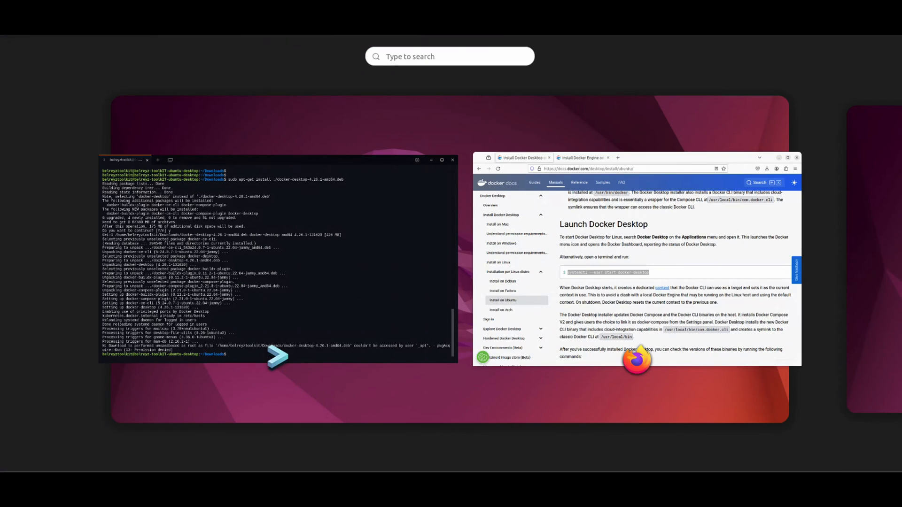
Search 'docker' in Activities and launch Docker Desktop
type("docker")
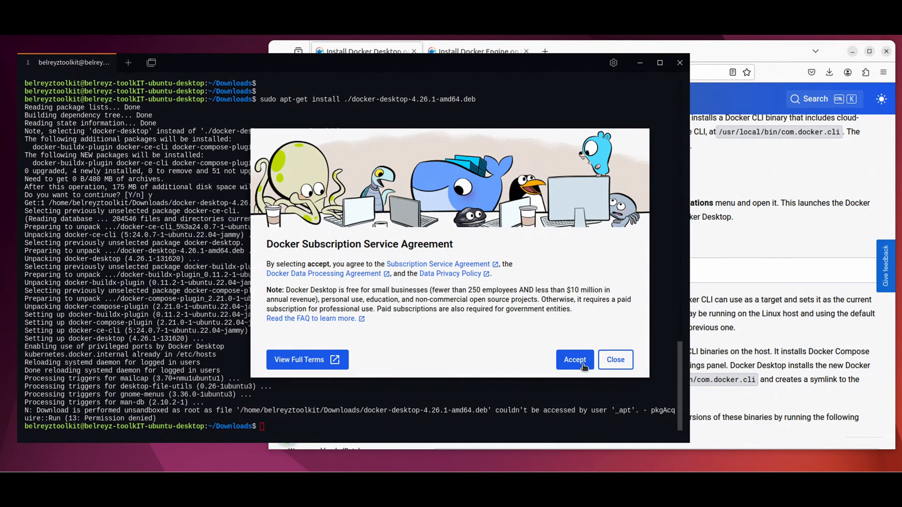
Accept the agreement and finish the survey as System administrator doing Local development
left_click(575, 360)
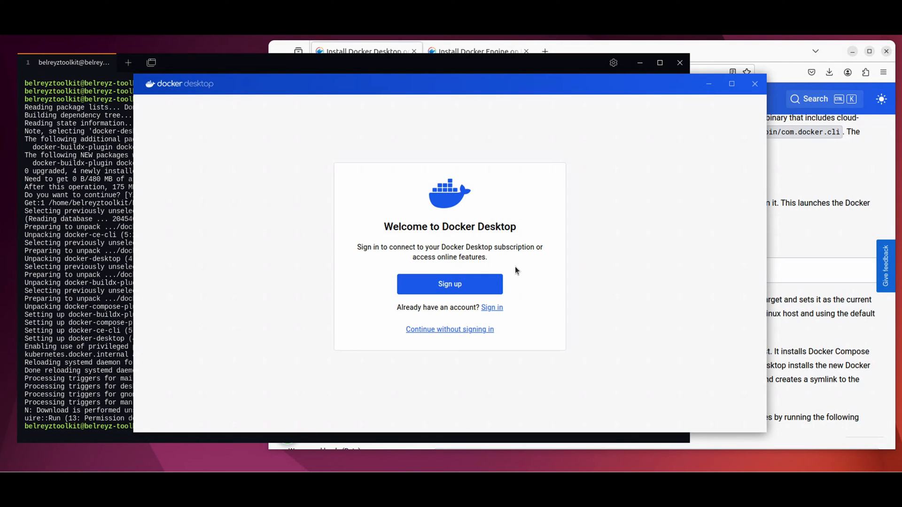
mouse_move(518, 267)
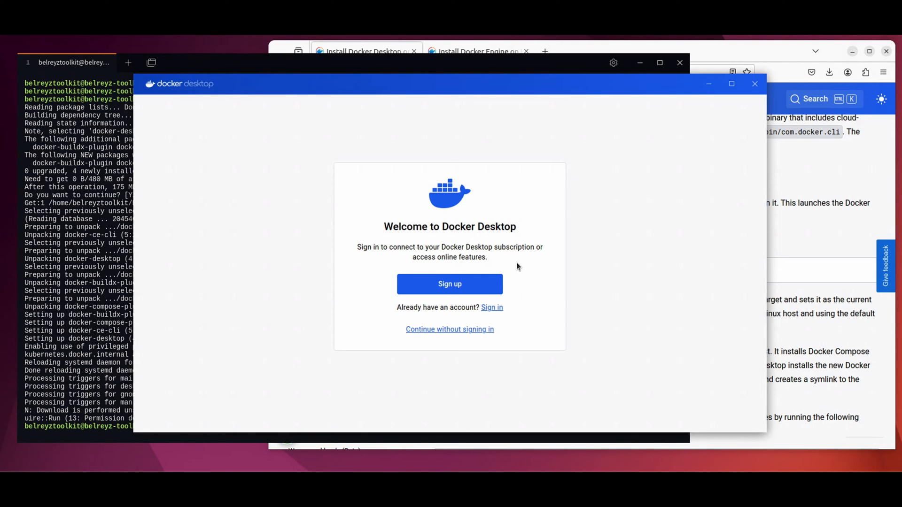
mouse_move(483, 346)
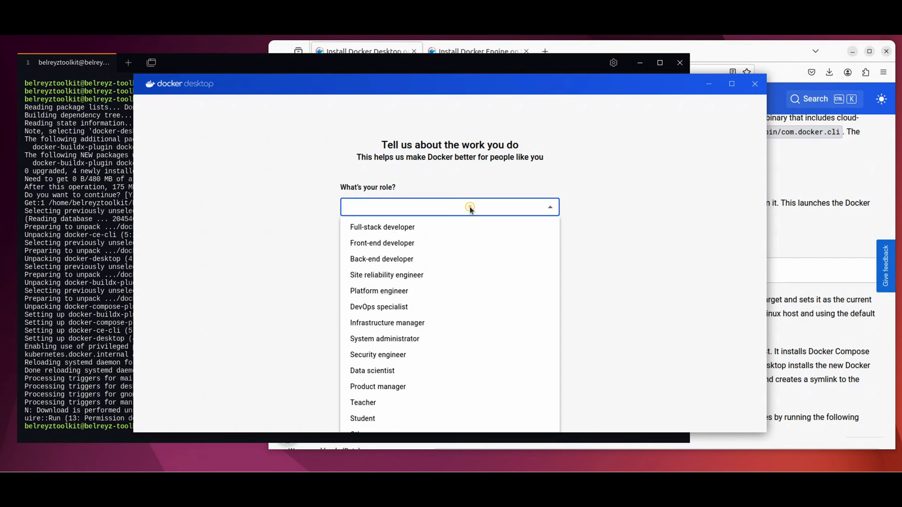
mouse_move(449, 344)
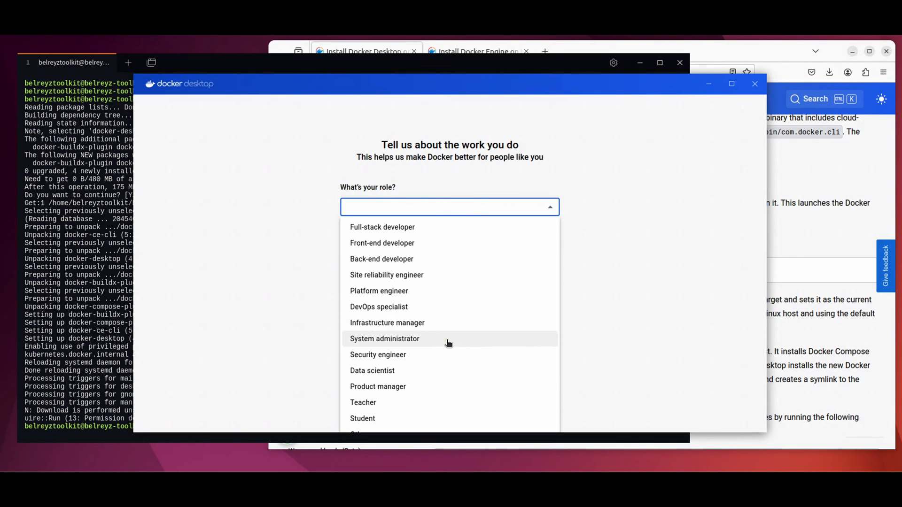
left_click(385, 338)
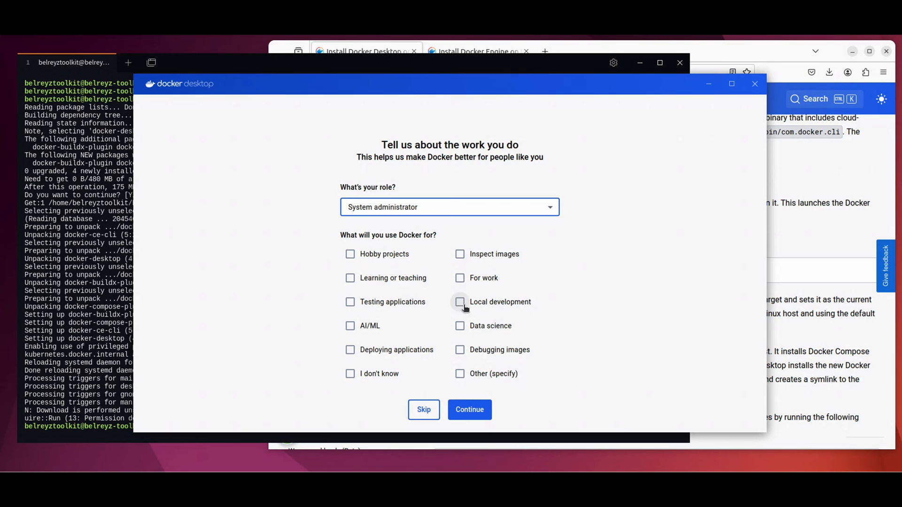
left_click(459, 303)
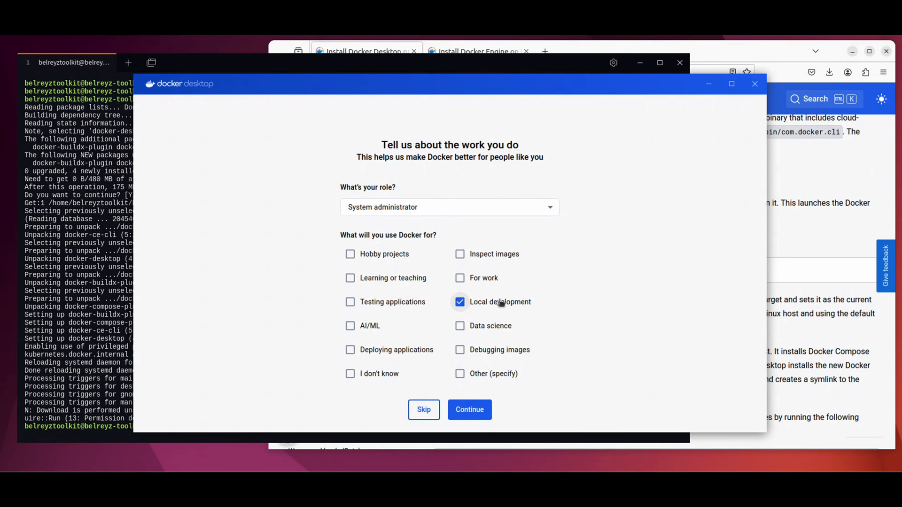
left_click(469, 410)
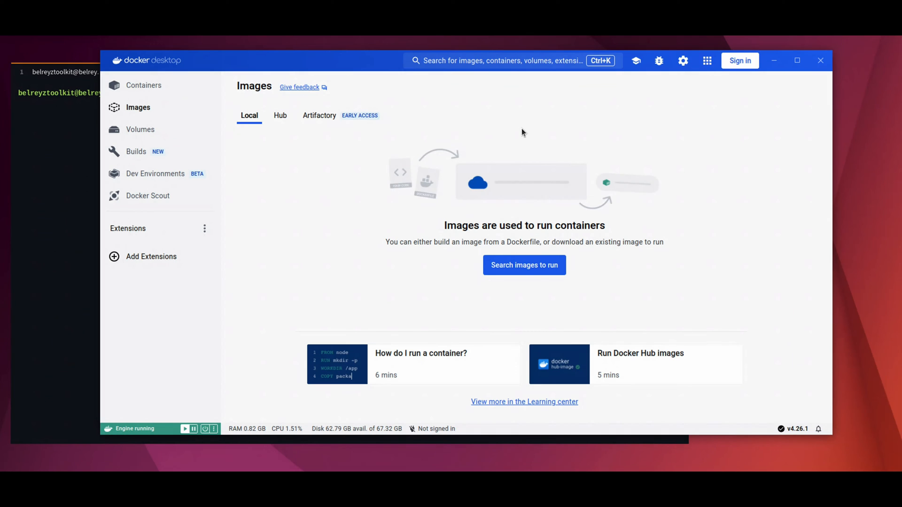
mouse_move(513, 177)
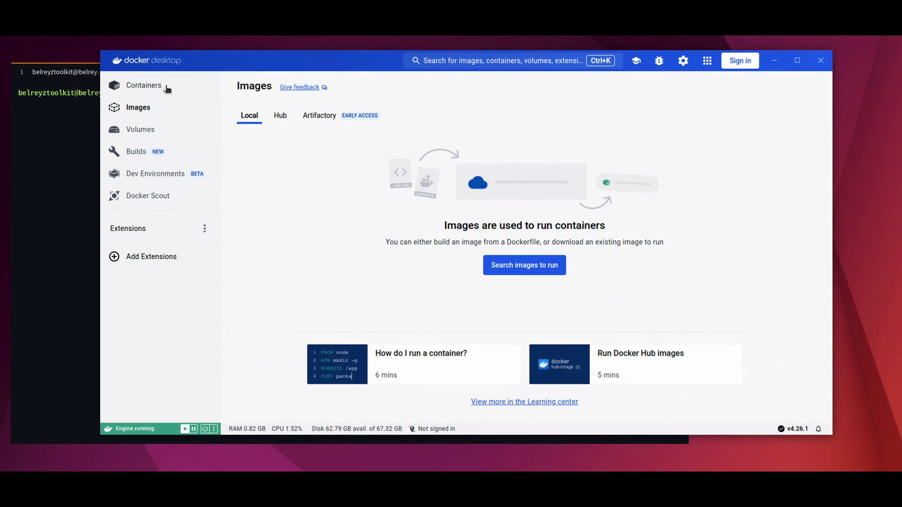
left_click(144, 85)
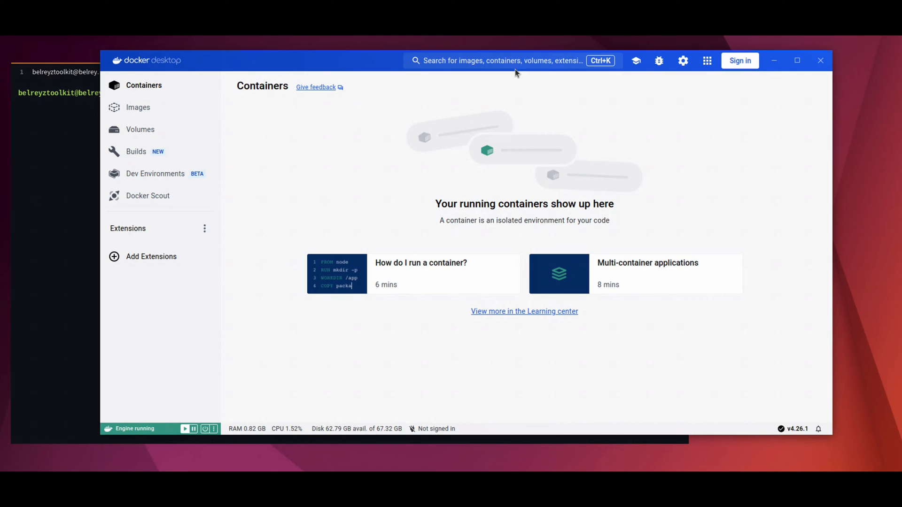
left_click(513, 60)
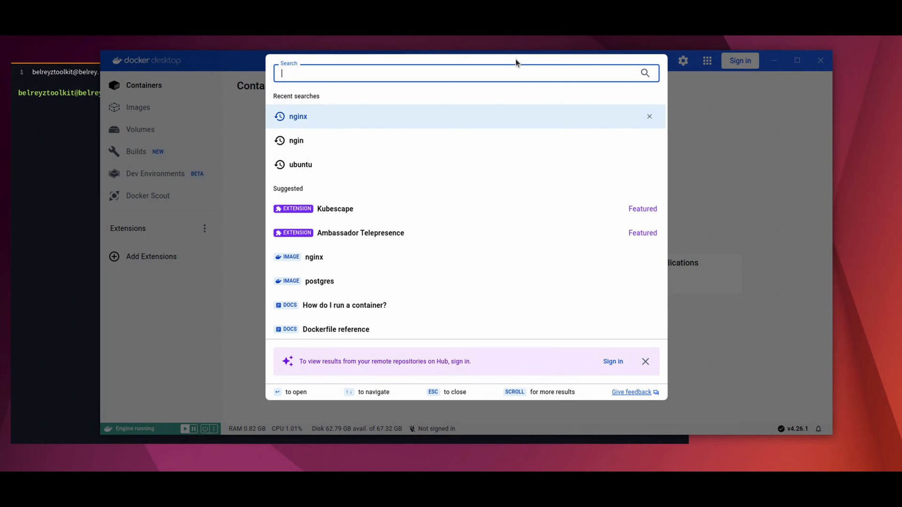
type("nginx")
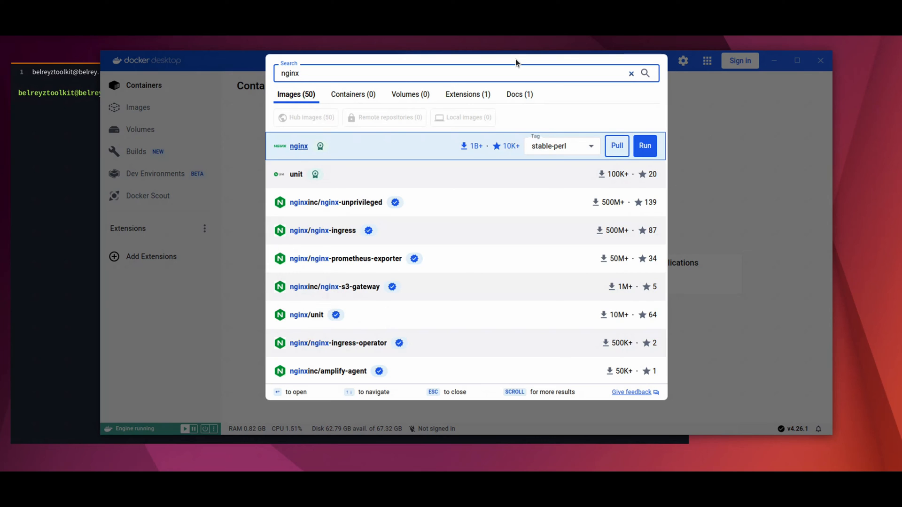
mouse_move(646, 146)
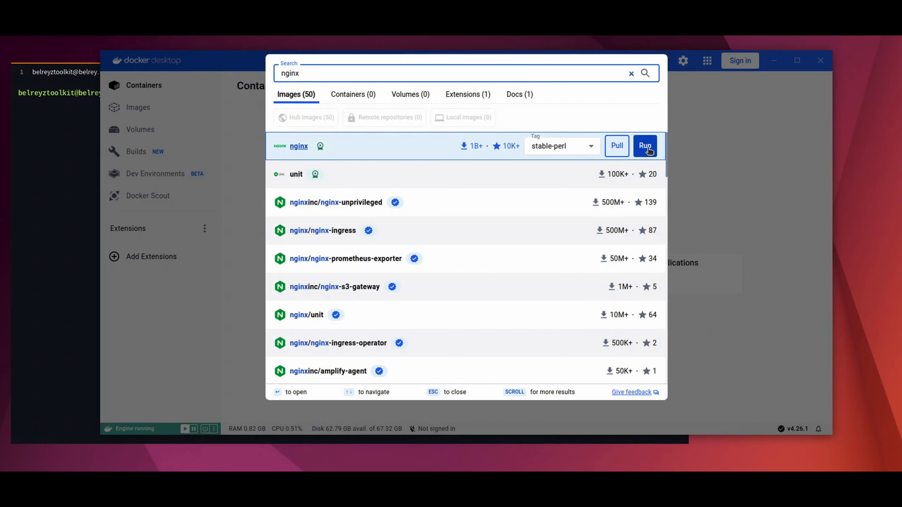
mouse_move(776, 158)
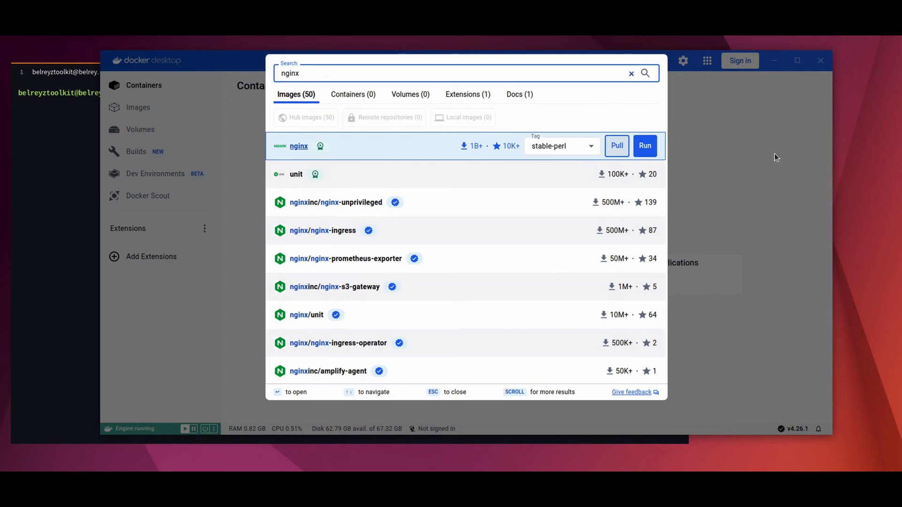
key("Escape")
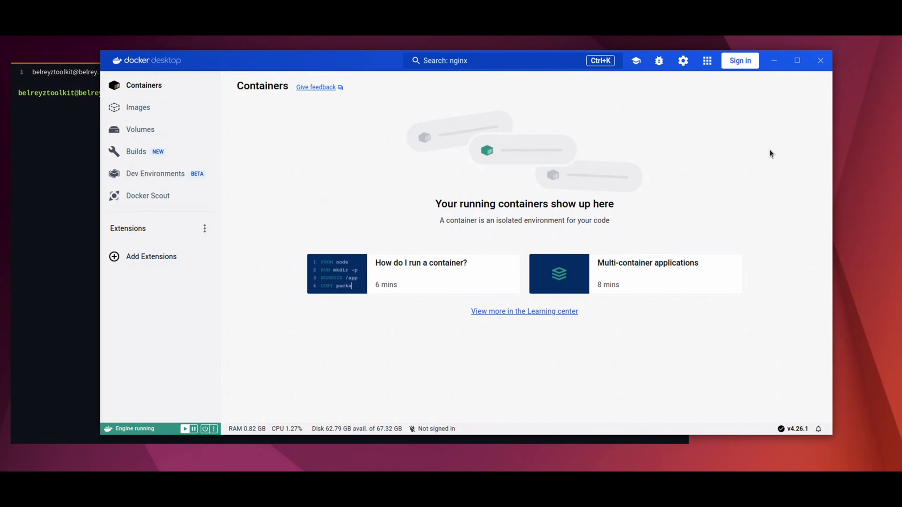
mouse_move(346, 148)
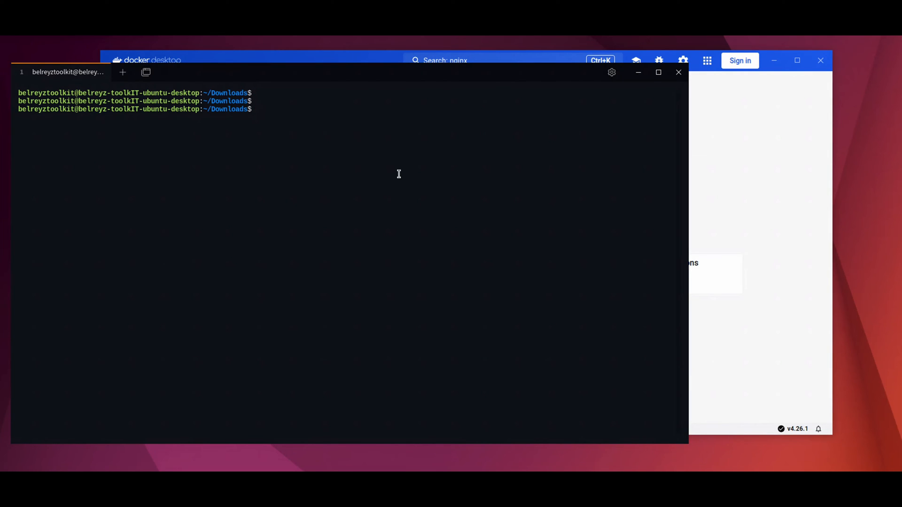
Run docker volume create for test1_volume and a second volume
type("docker")
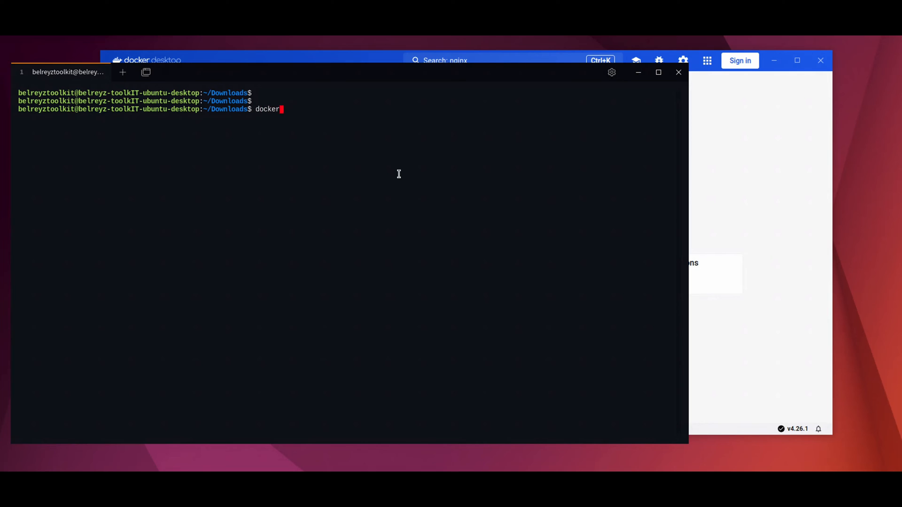
type("volume create")
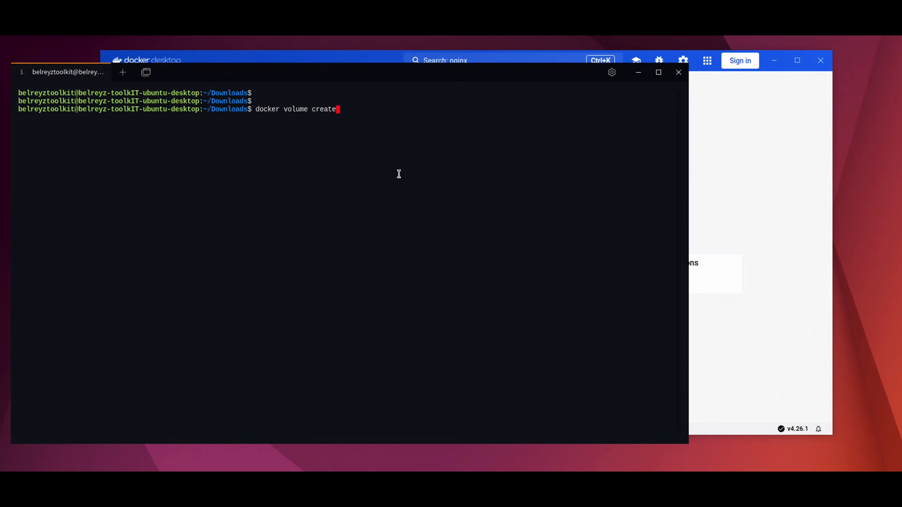
type("test1")
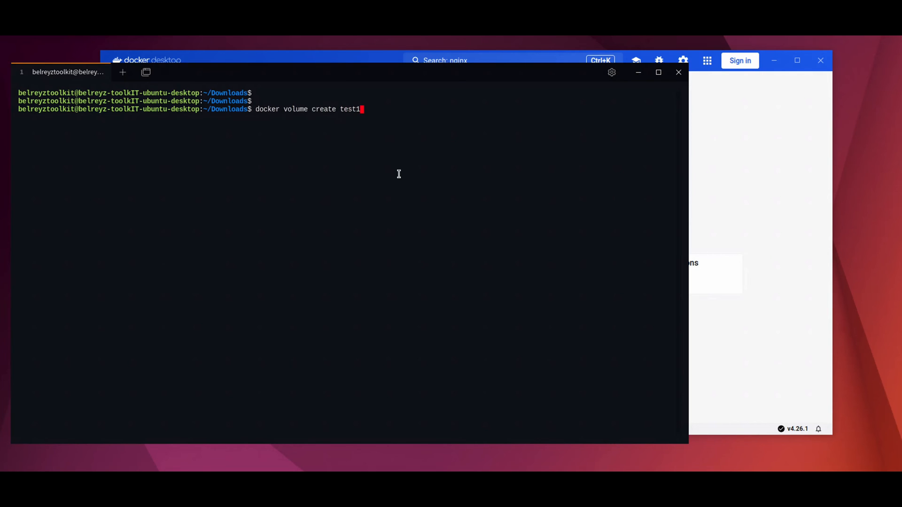
type("_volume")
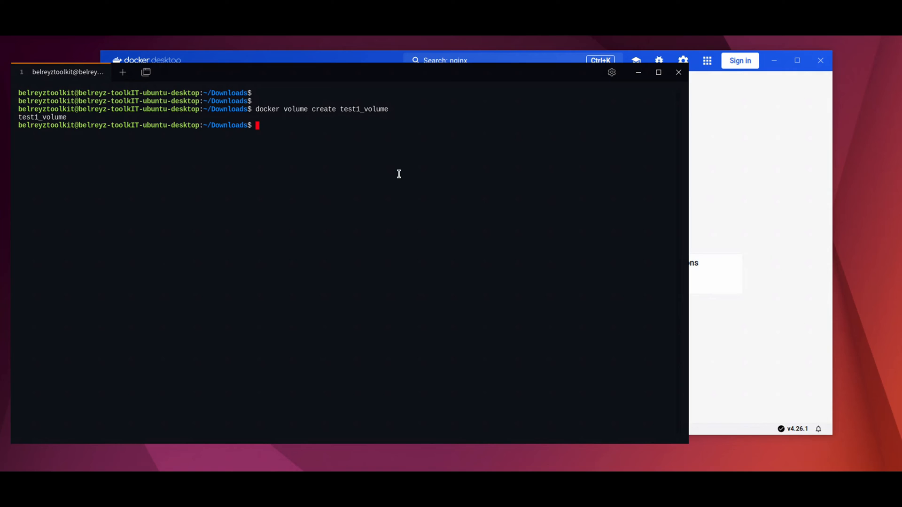
type("docker")
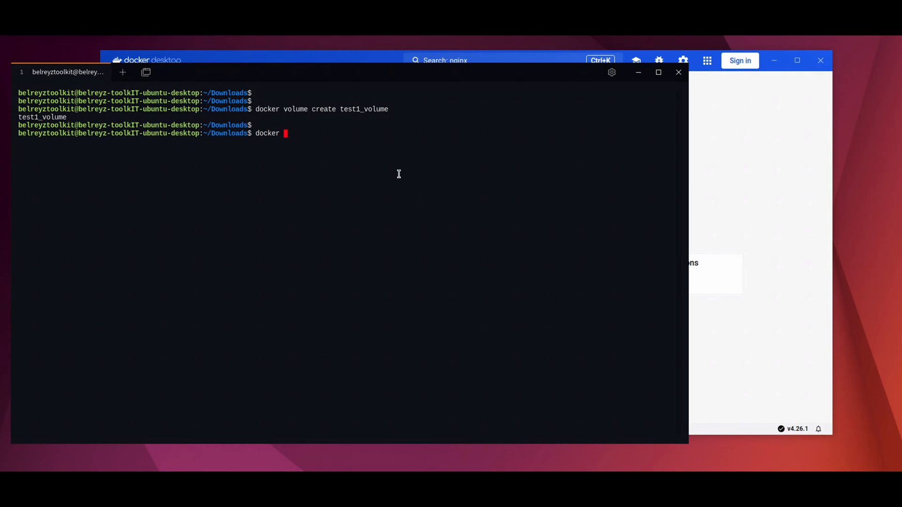
type("volume c")
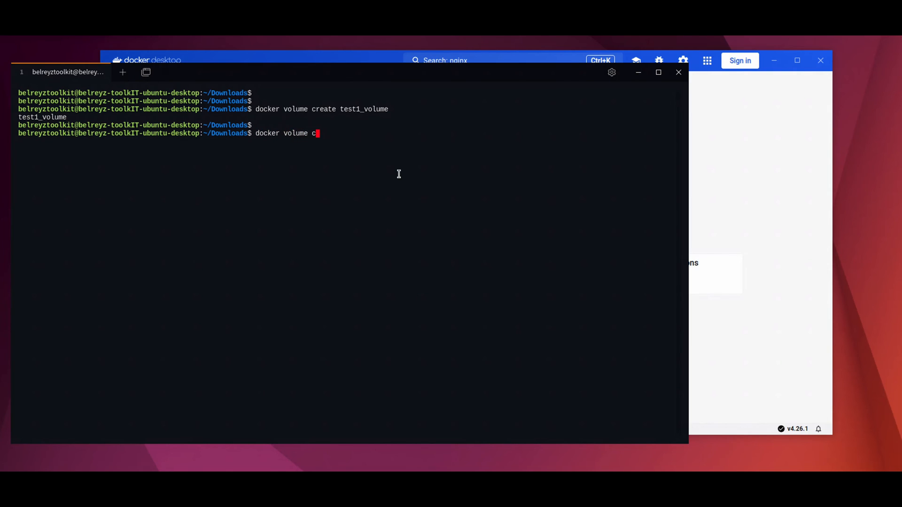
type("reat")
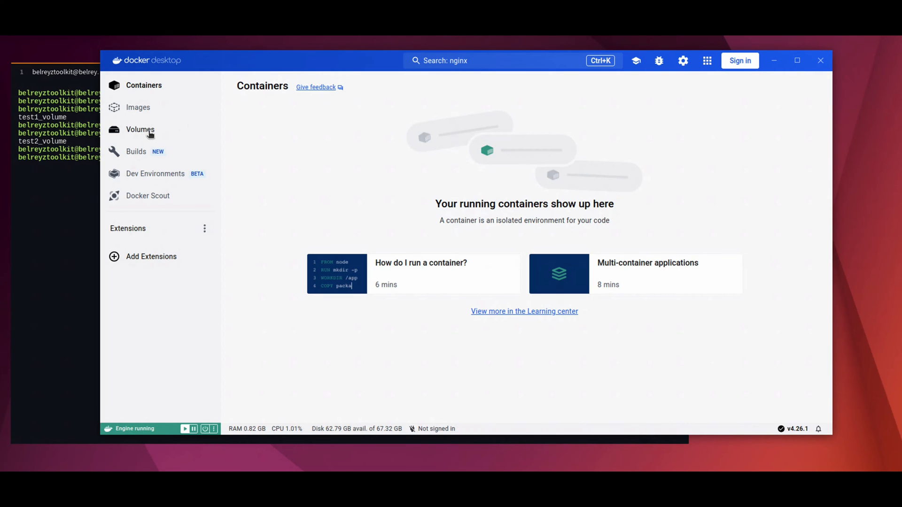
Show the Volumes page listing the two new volumes
left_click(140, 130)
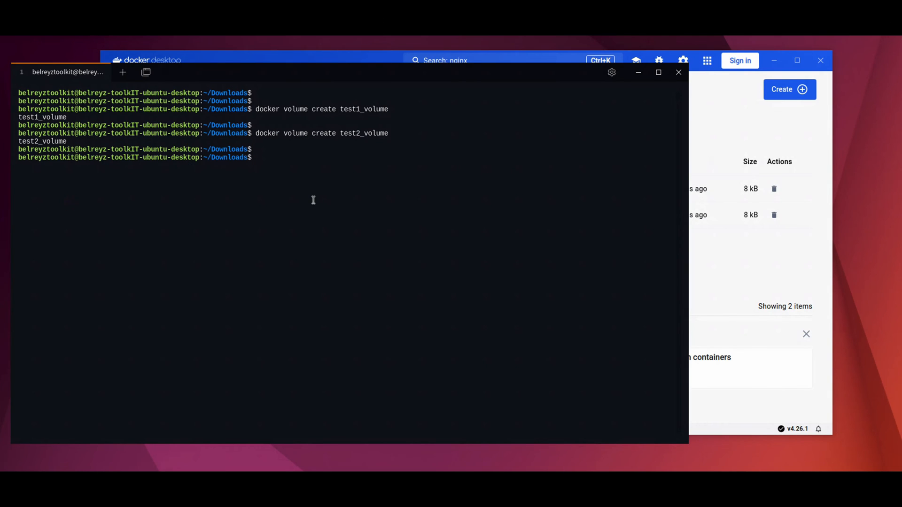
Run docker container run -dit --name ubuntu-name --hostname ubuntu-hostname --dns 8.8.8.8 ubuntu
type("docker c")
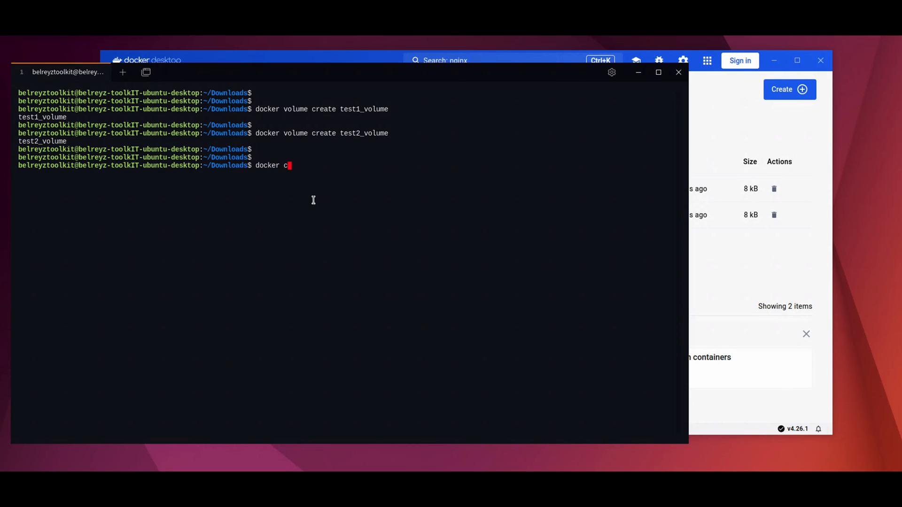
type("ontainer run -d")
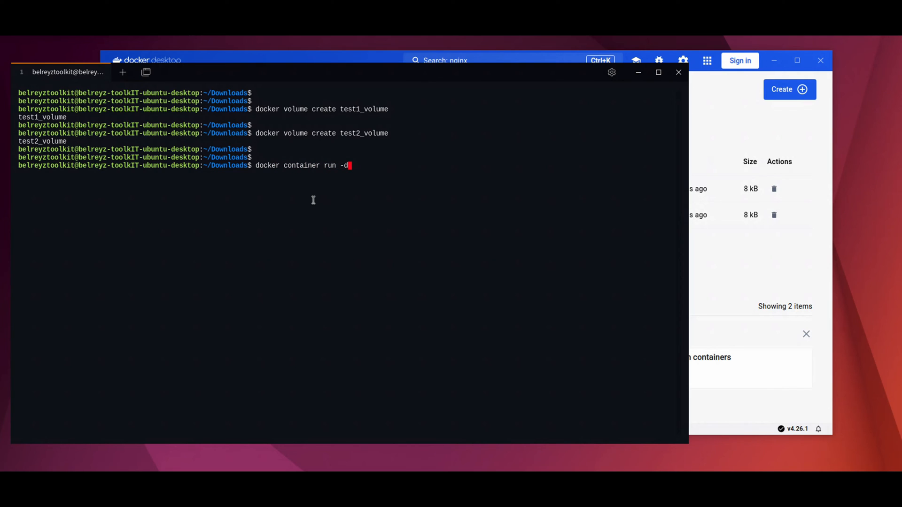
type("-")
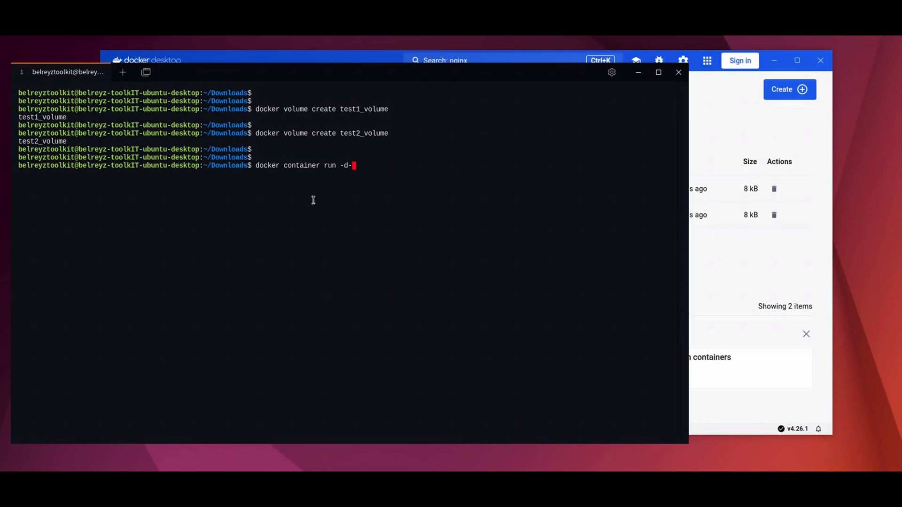
type("it")
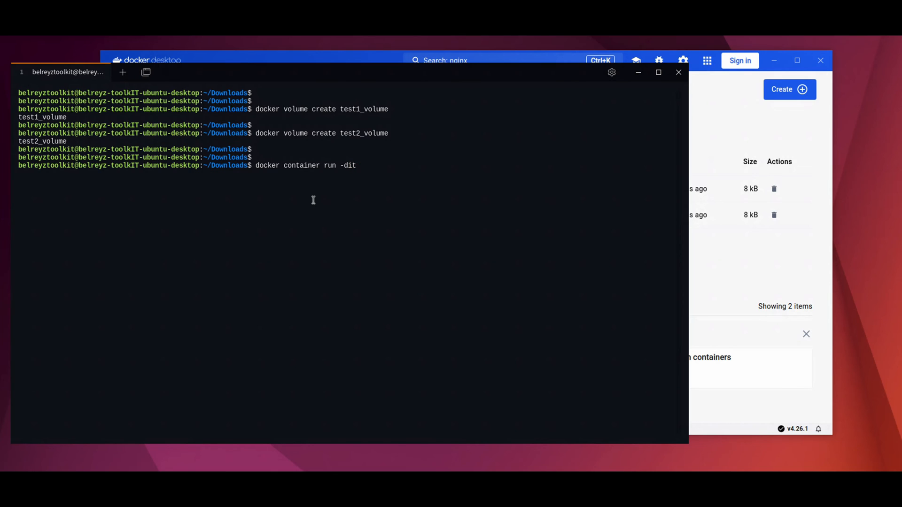
type("--name")
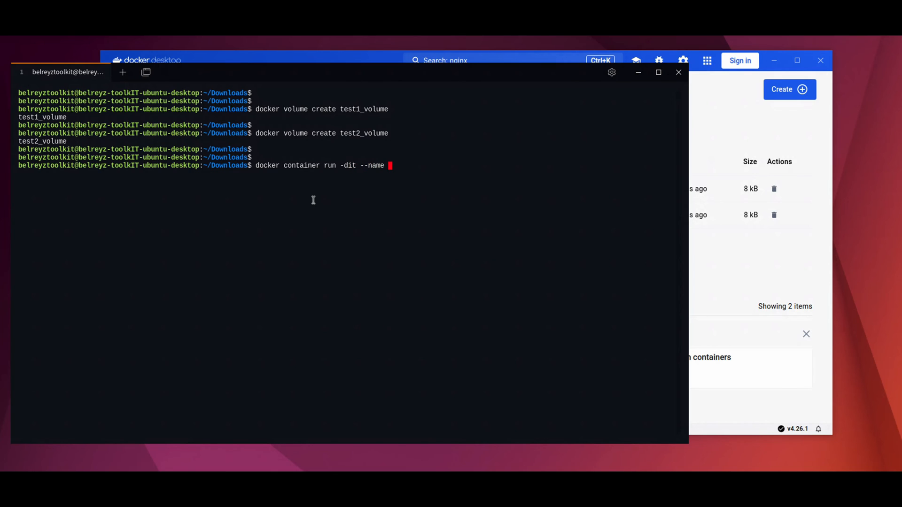
type("ubuntu")
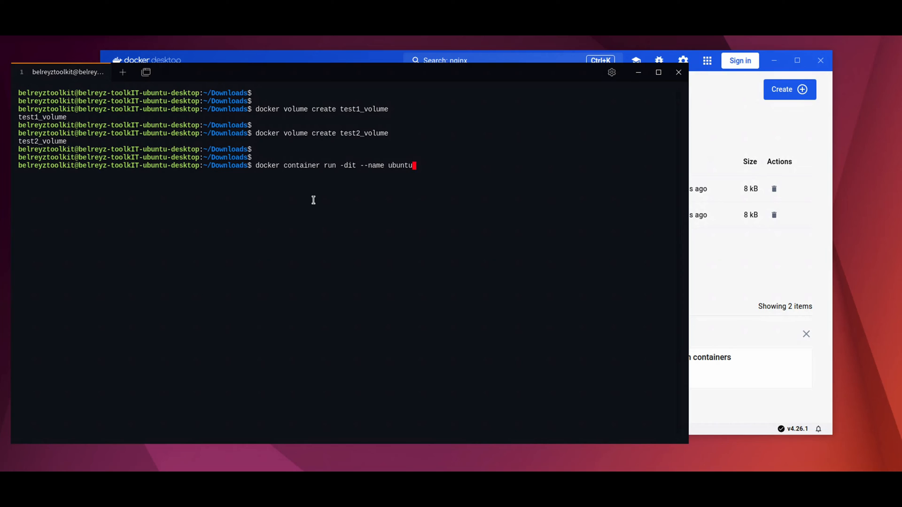
type("-")
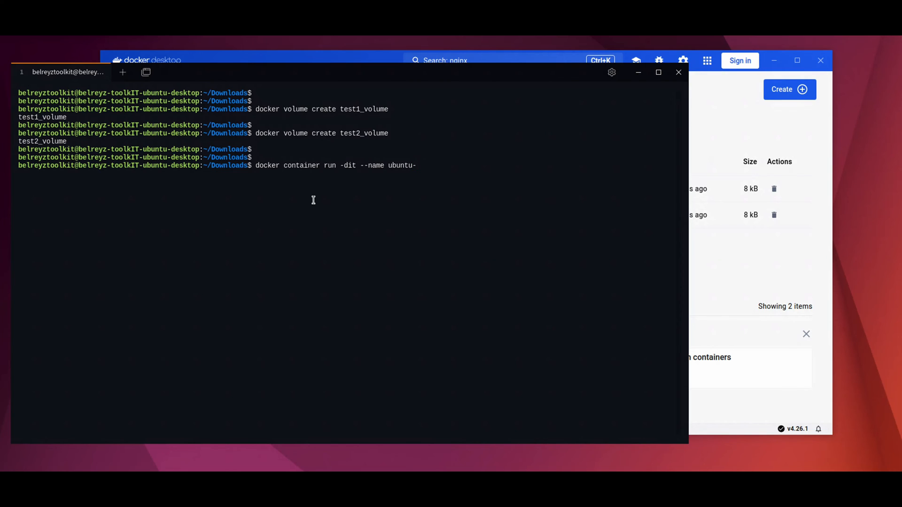
type("name -")
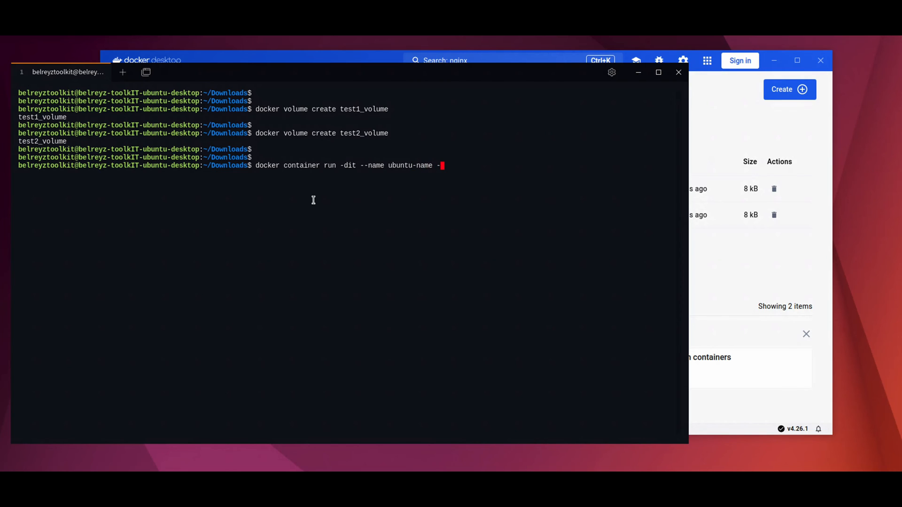
type("-")
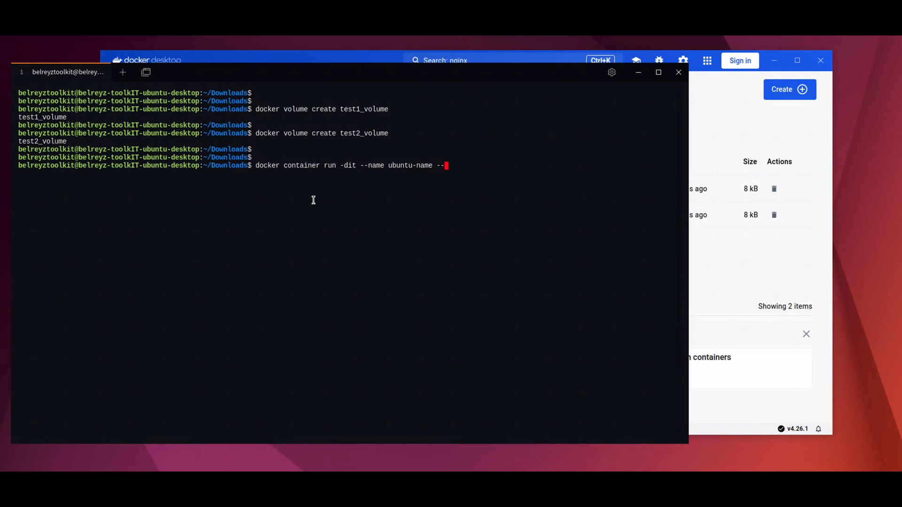
type("hostname")
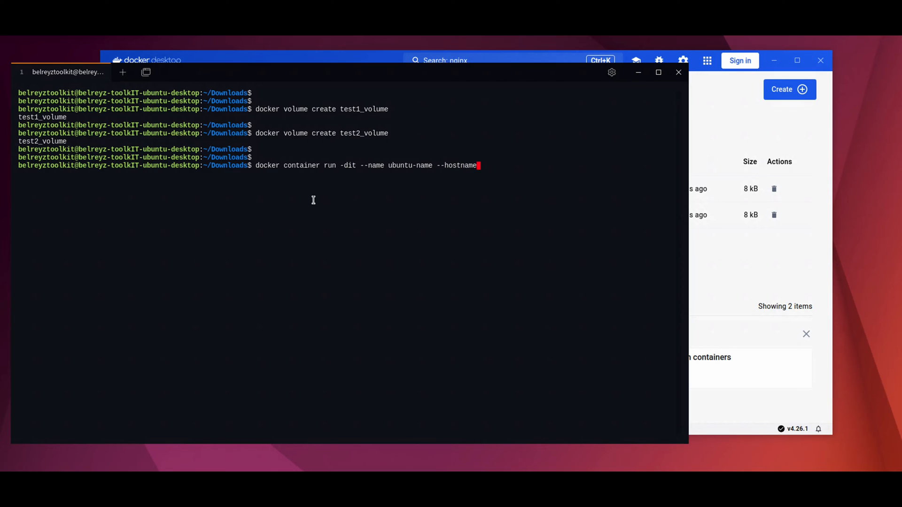
type("ubuntu-h")
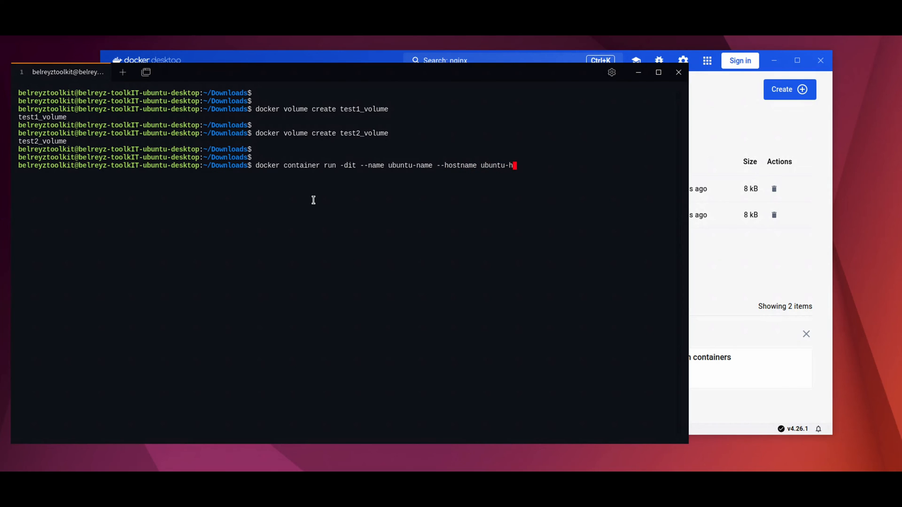
type("ostname")
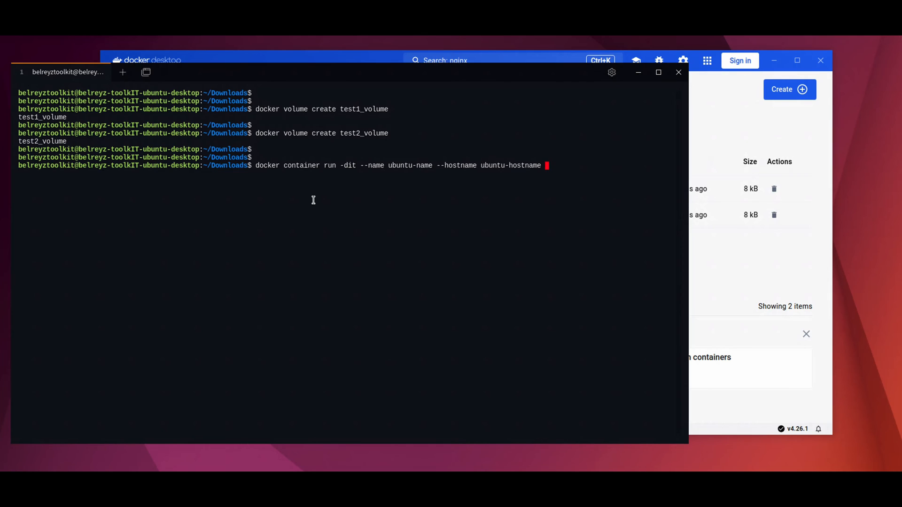
type("--dns")
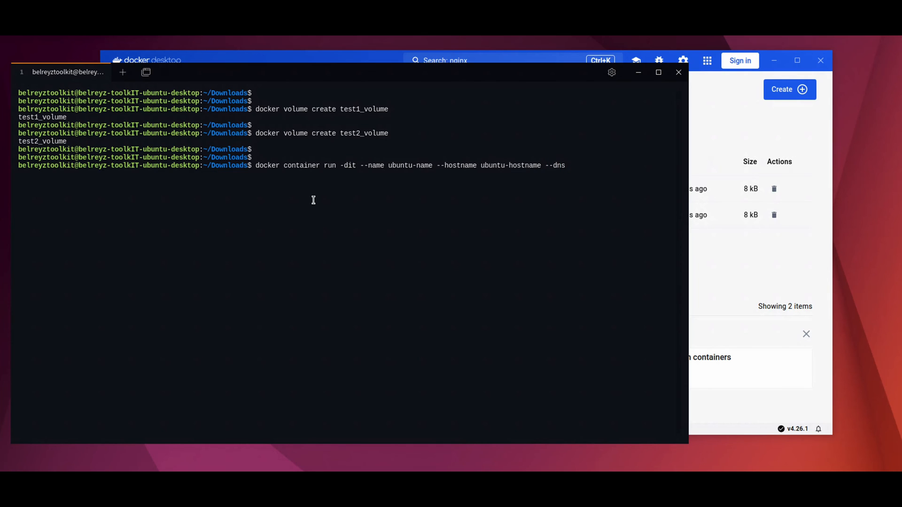
type("8.8.8.8")
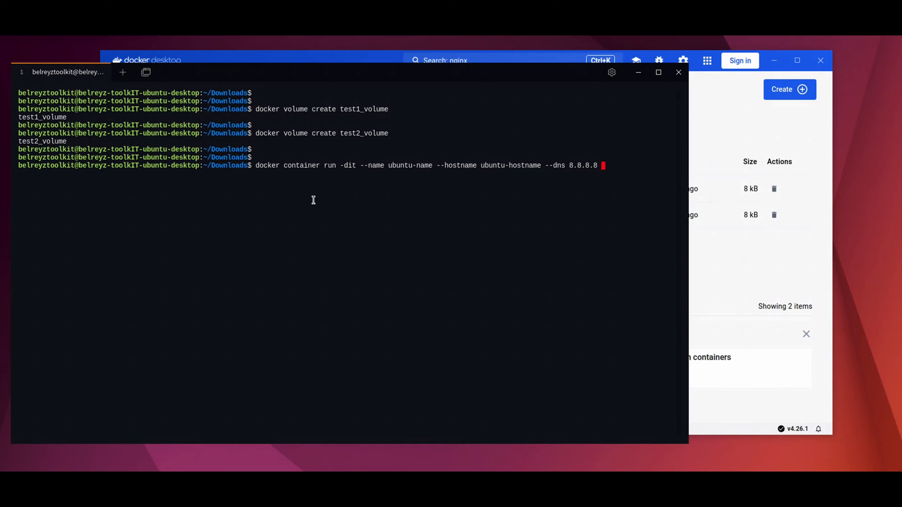
type("ubunt")
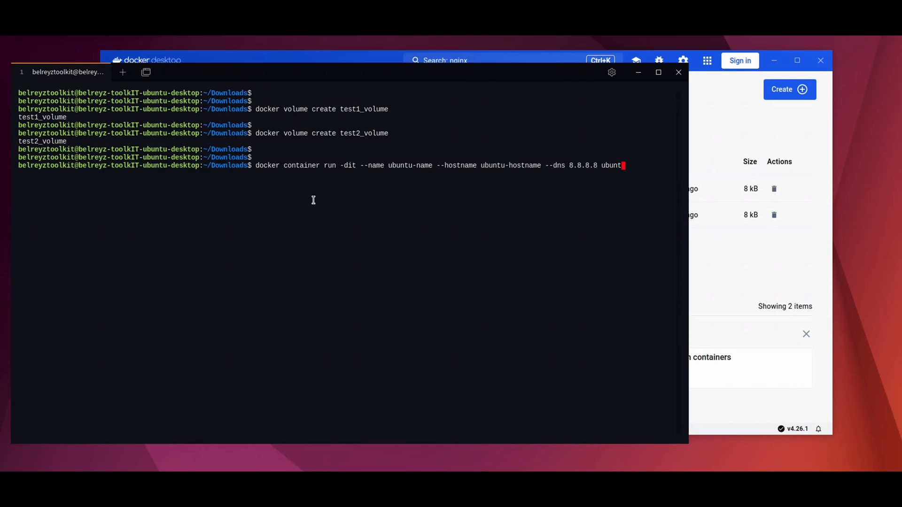
type("u")
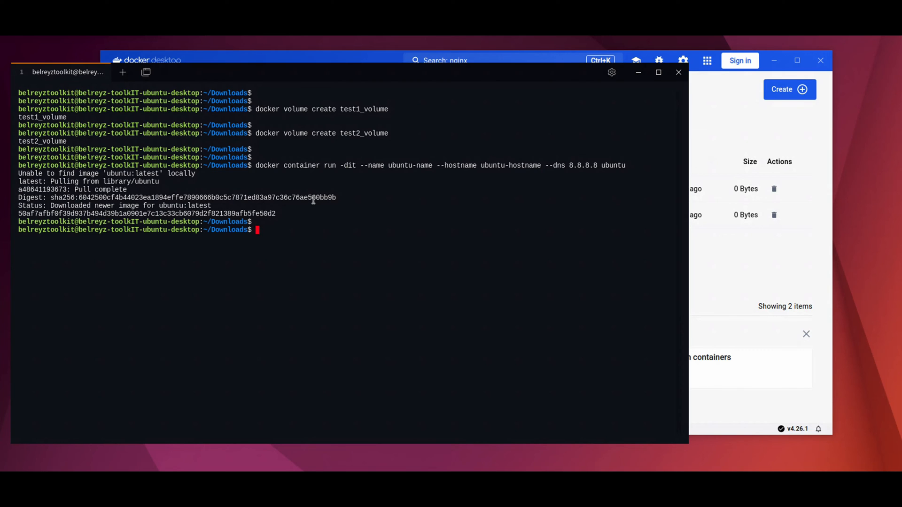
List containers to confirm ubuntu-name is running, then bring Docker Desktop forward
type("docker container ls")
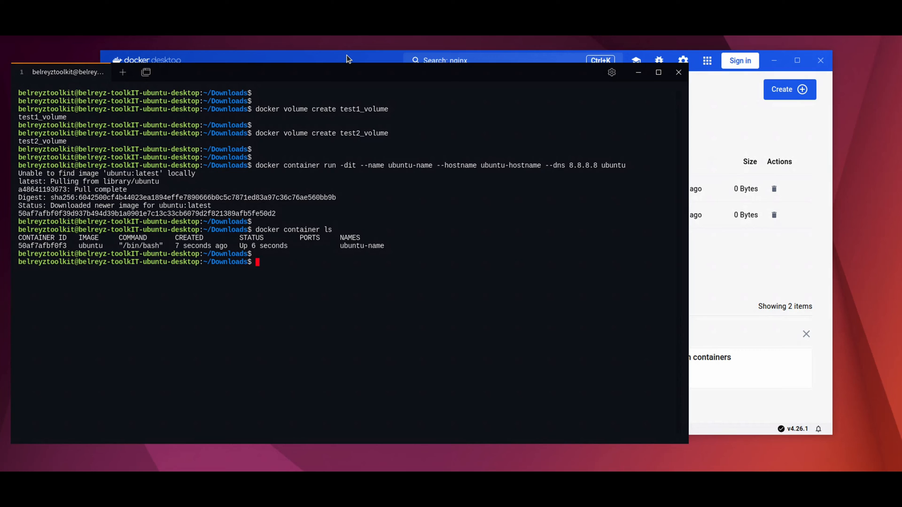
left_click(348, 59)
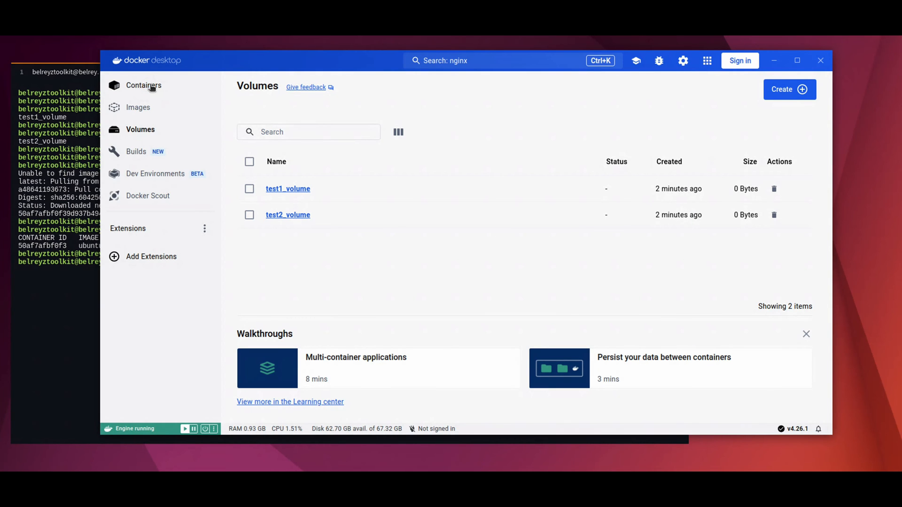
From the Containers list, open the ubuntu-name container's detail page with its Logs
left_click(143, 84)
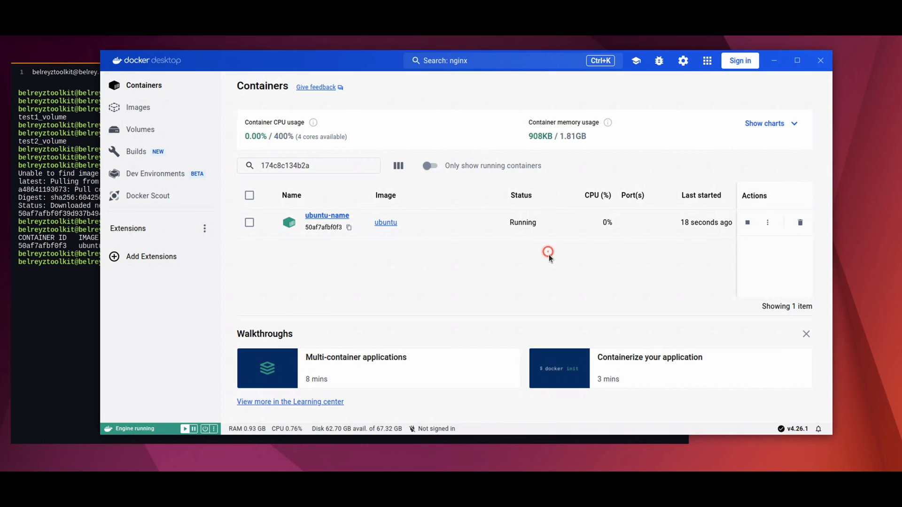
left_click(547, 252)
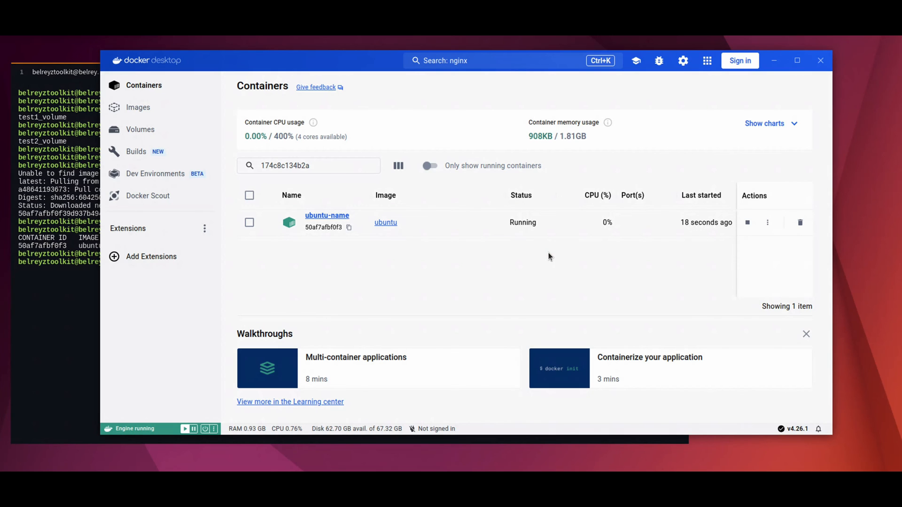
mouse_move(348, 227)
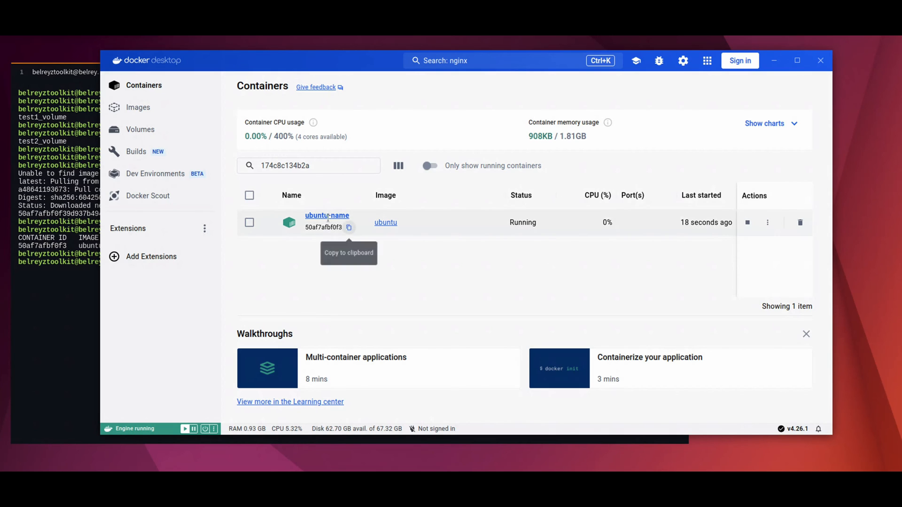
left_click(327, 216)
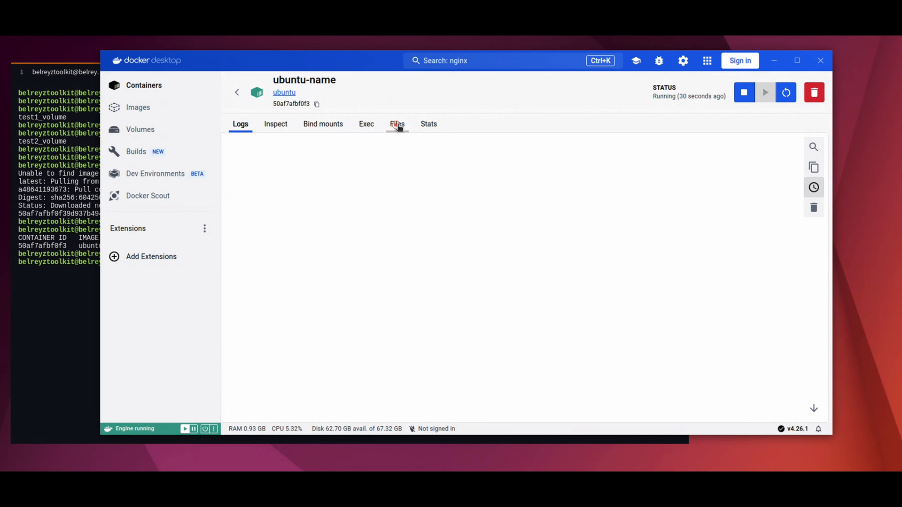
Browse the container's Files, then switch to its Exec shell
left_click(396, 124)
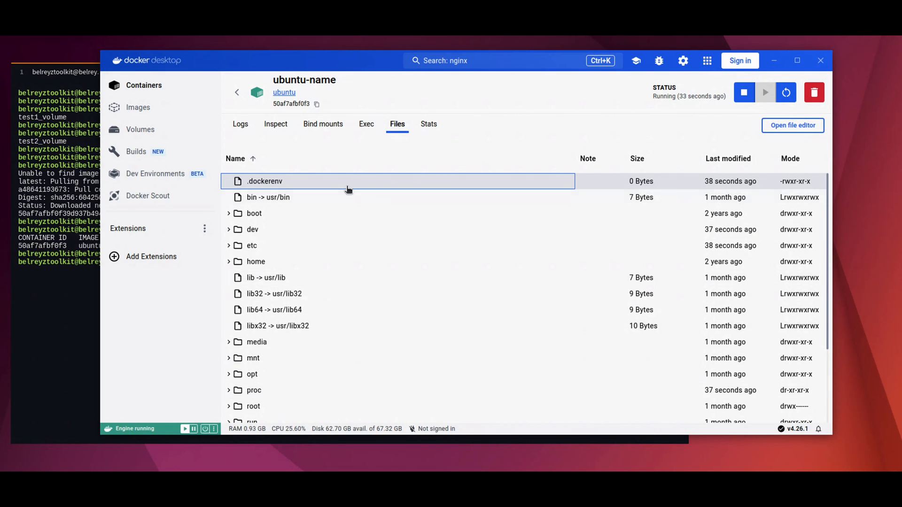
mouse_move(366, 127)
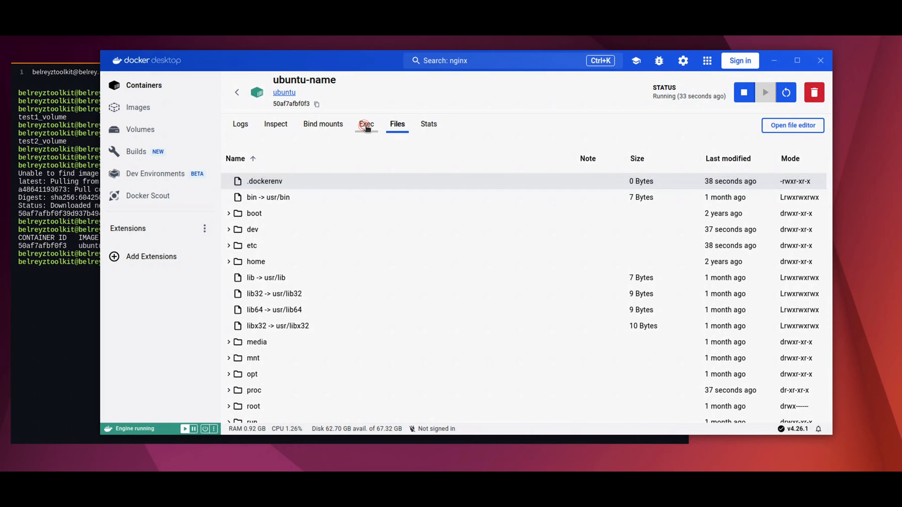
left_click(367, 124)
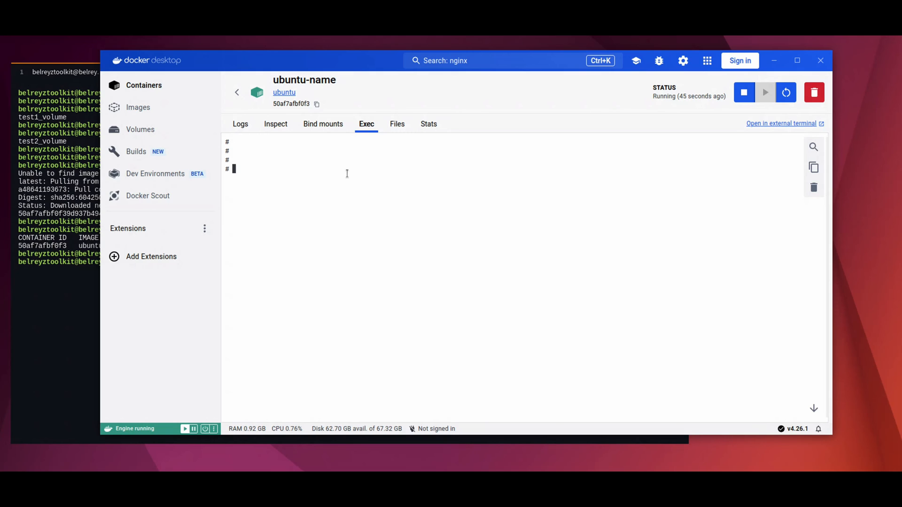
In the Exec shell run 'cd /home' and 'touch test1.txt', then return to the Files listing
type("cd /home")
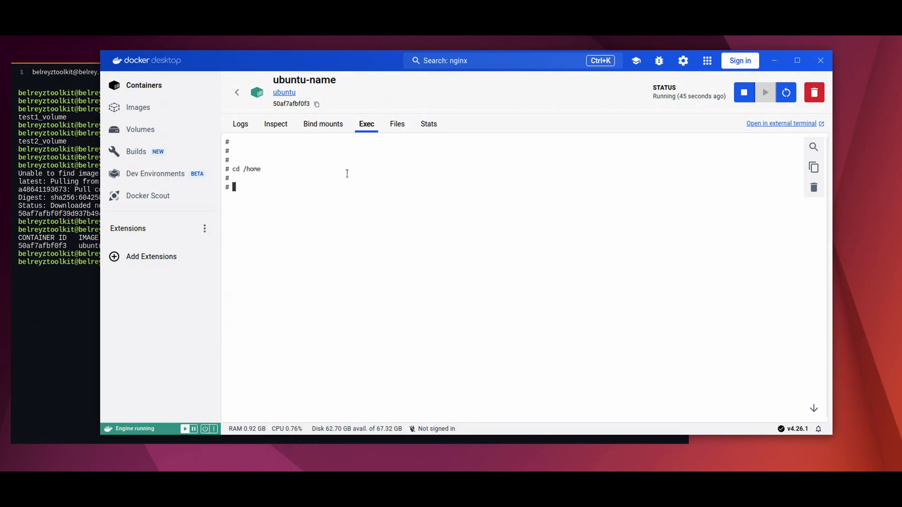
type("touch test1.txt")
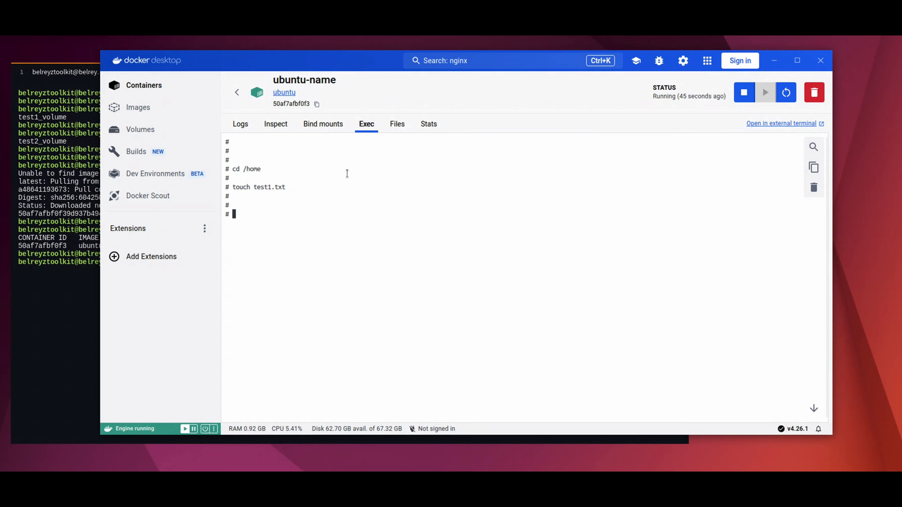
left_click(396, 124)
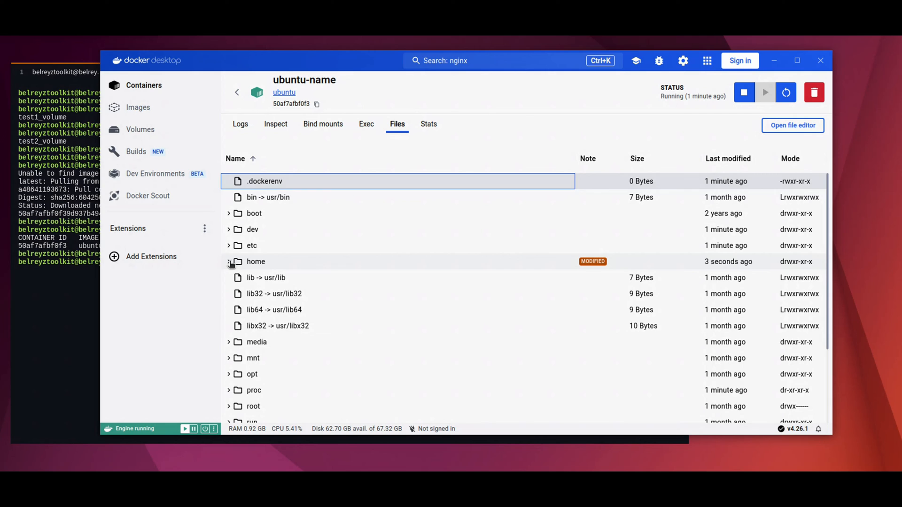
Expand the home folder to reveal test1.txt inside it
left_click(229, 262)
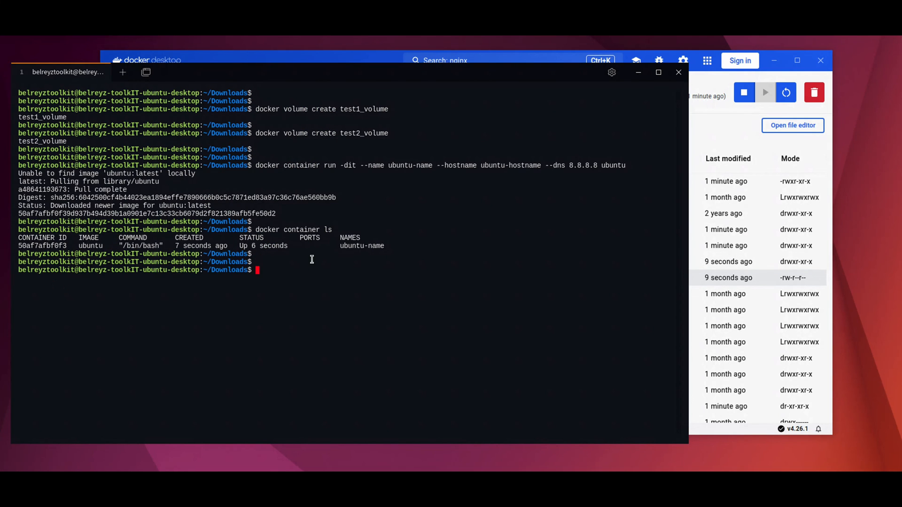
Run 'docker container exec -it ubuntu-name bash' and change to /home inside the container
type("docker")
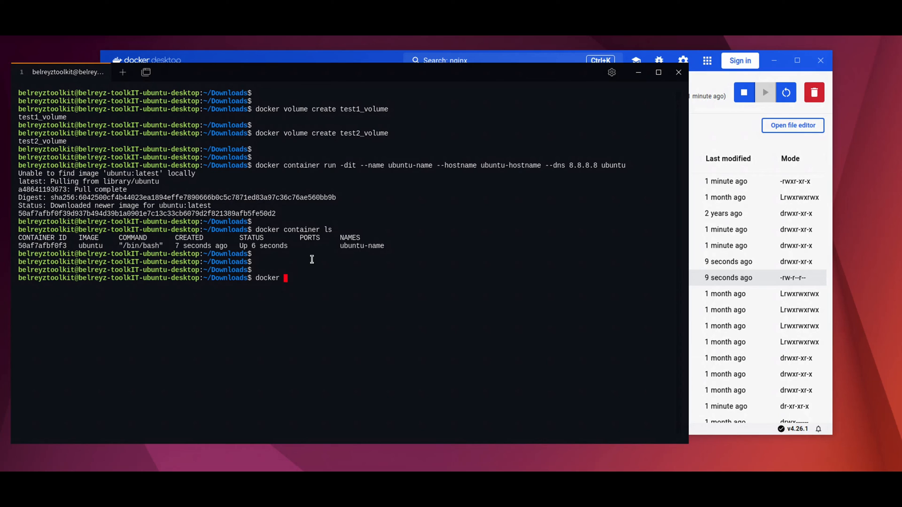
type("container e")
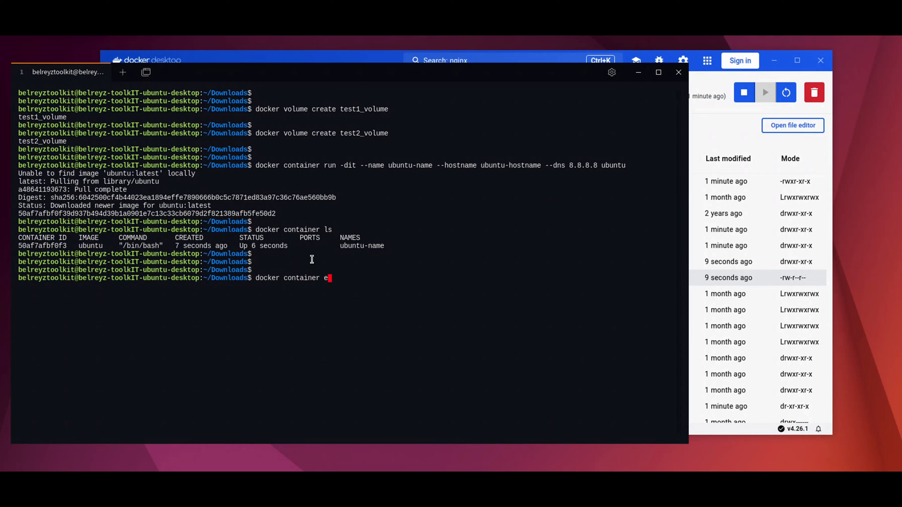
type("xec -it")
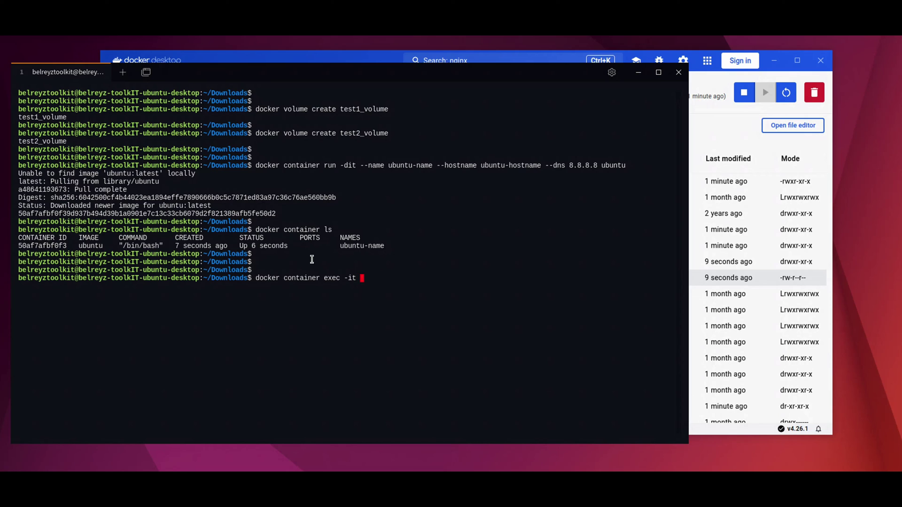
type("ubuntu-c")
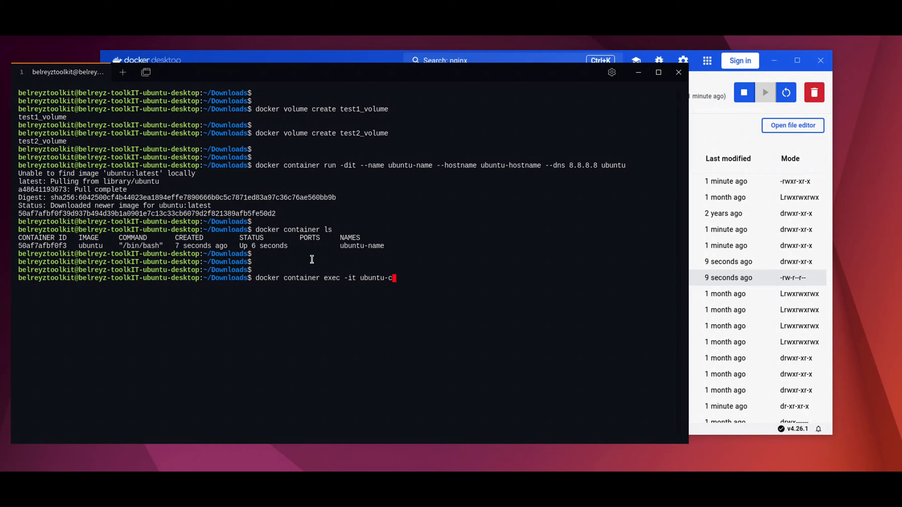
type("ame bash")
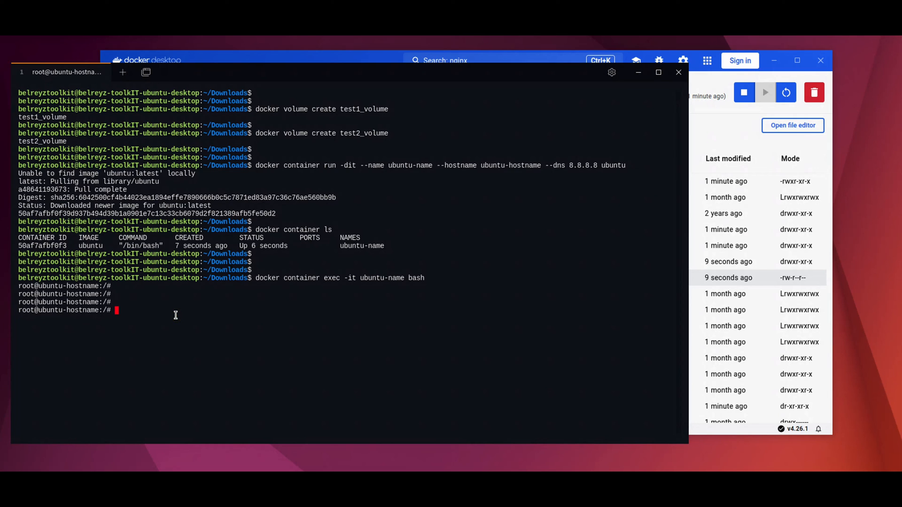
type("cd /ho")
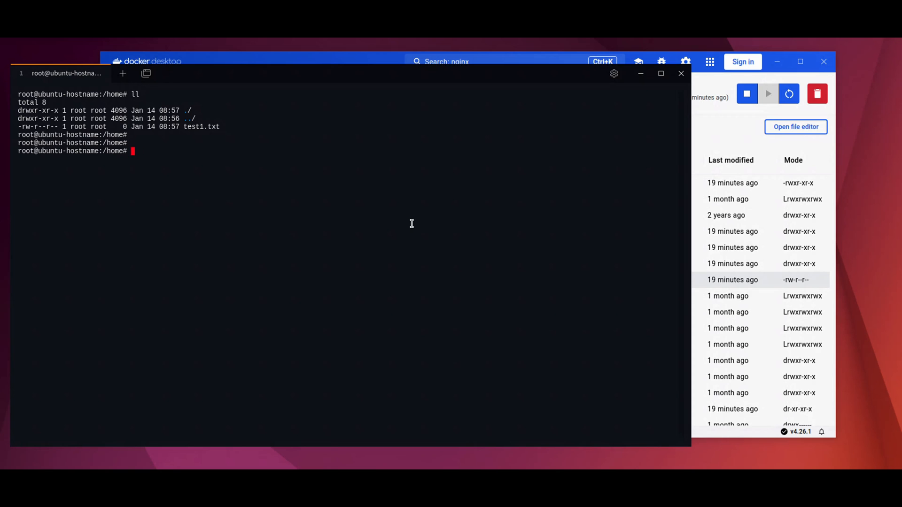
Show /etc/resolv.conf confirming nameserver 8.8.8.8, then start typing 'dig facebook.com'
type("cat /etc/r")
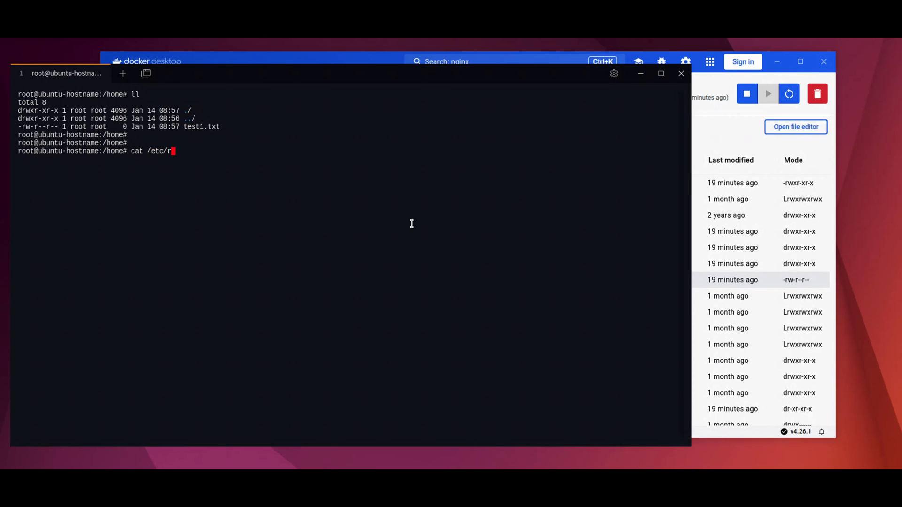
type("esolv.conf")
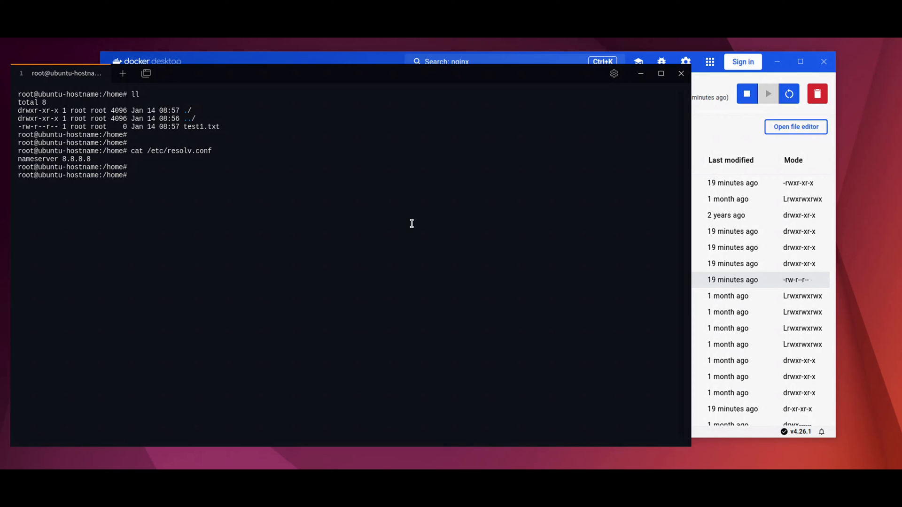
type("dig facebook.")
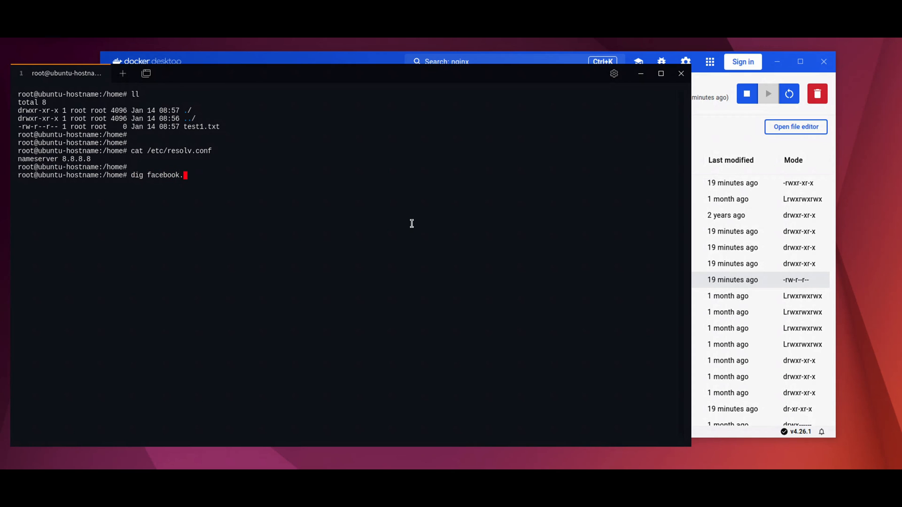